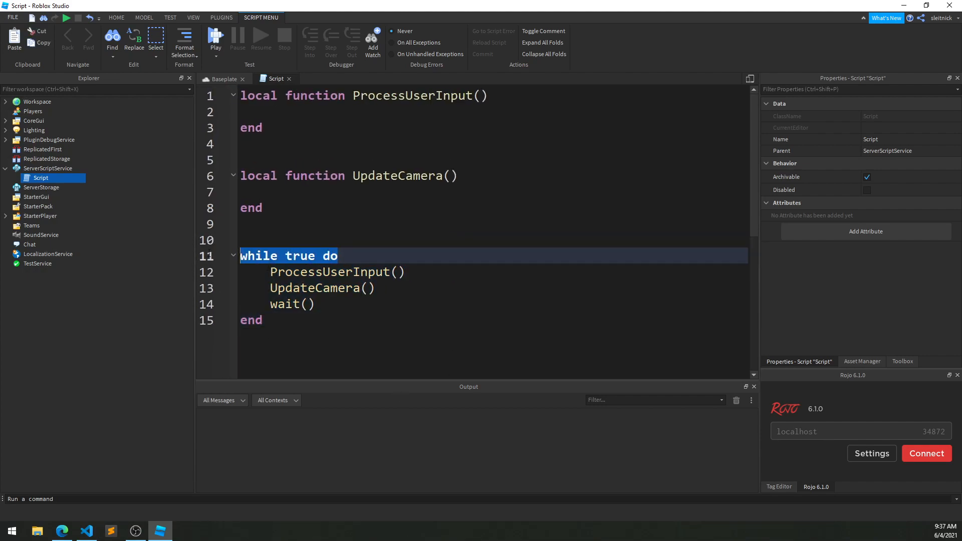
Select the wait() call inside the while true loop and remove it, leaving an empty line.
drag(270, 271, 375, 287)
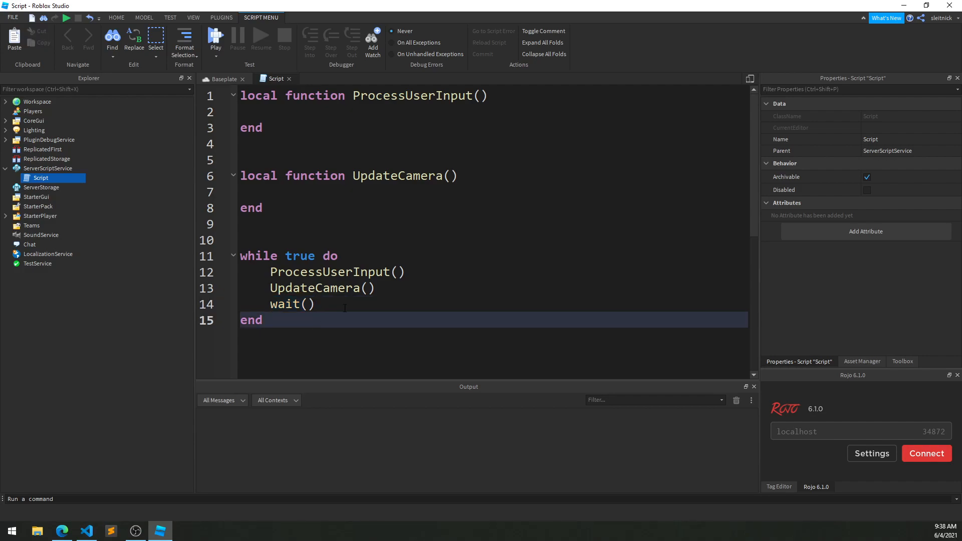
double_click(288, 305)
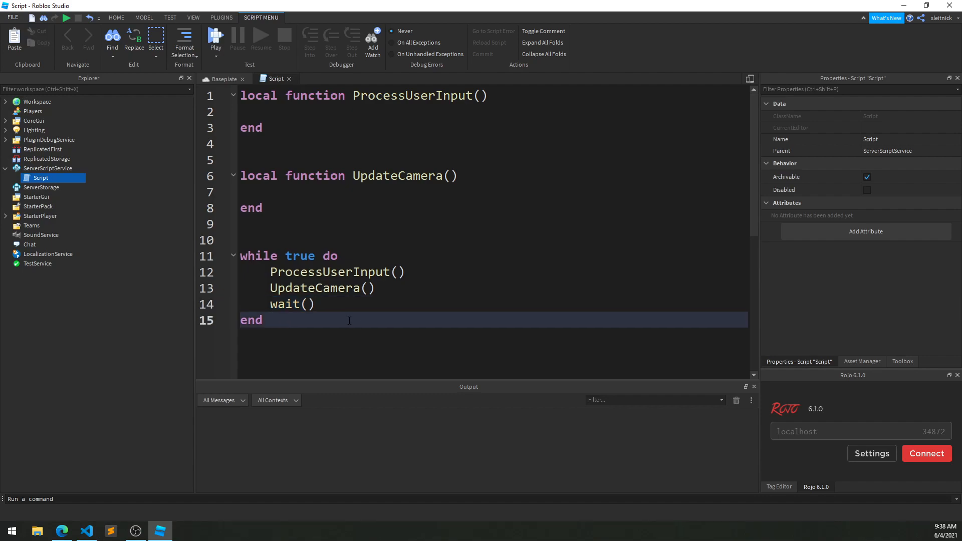
click(329, 304)
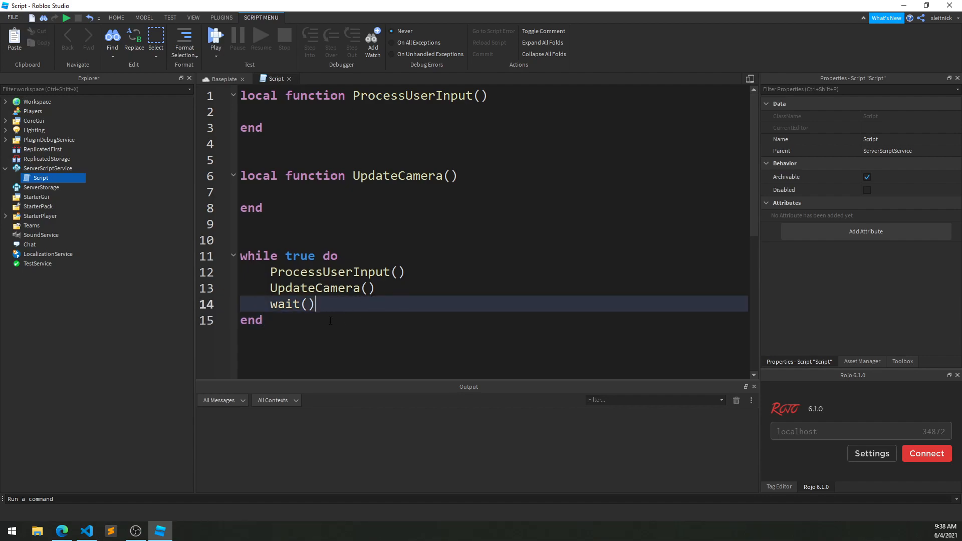
drag(269, 272, 315, 304)
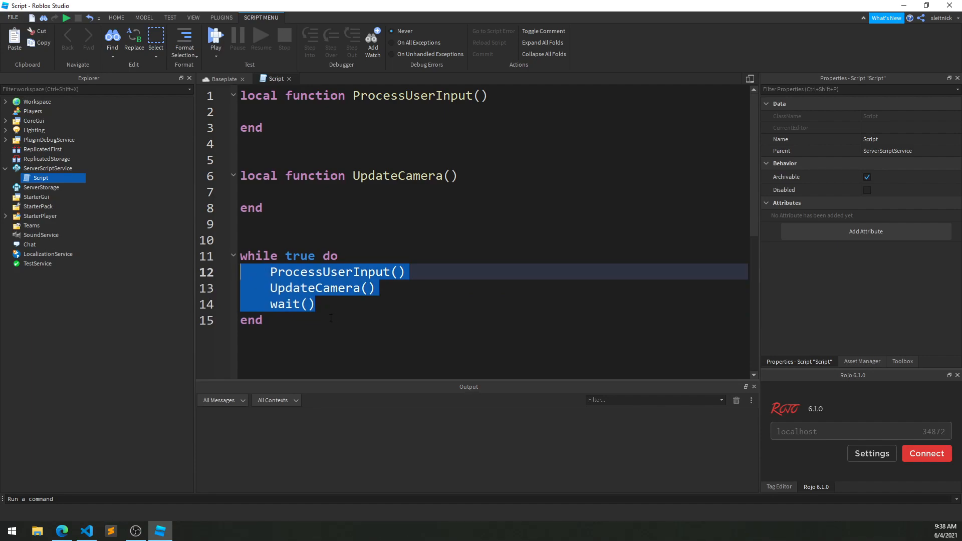
click(331, 305)
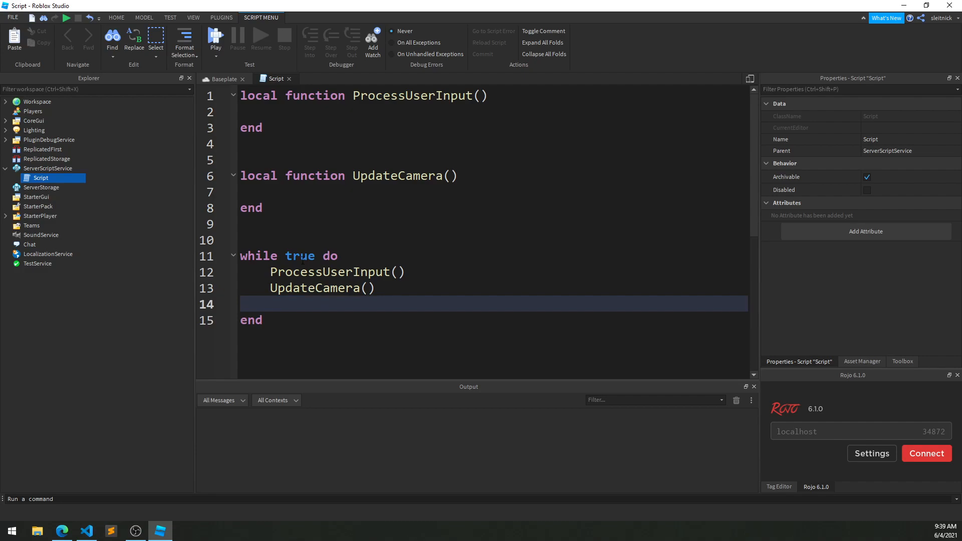
Write wait() as the loop condition in place of true, giving while wait() do.
text(wait())
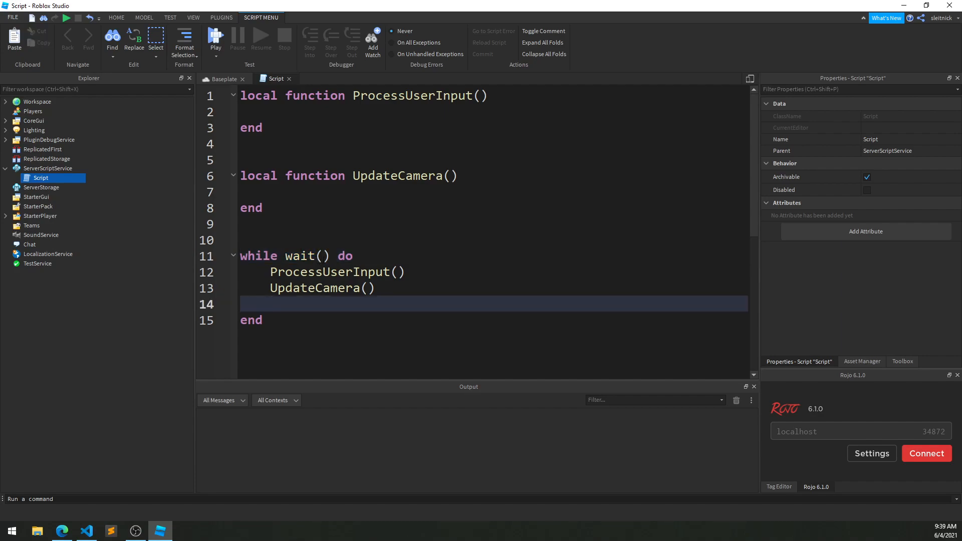
double_click(306, 255)
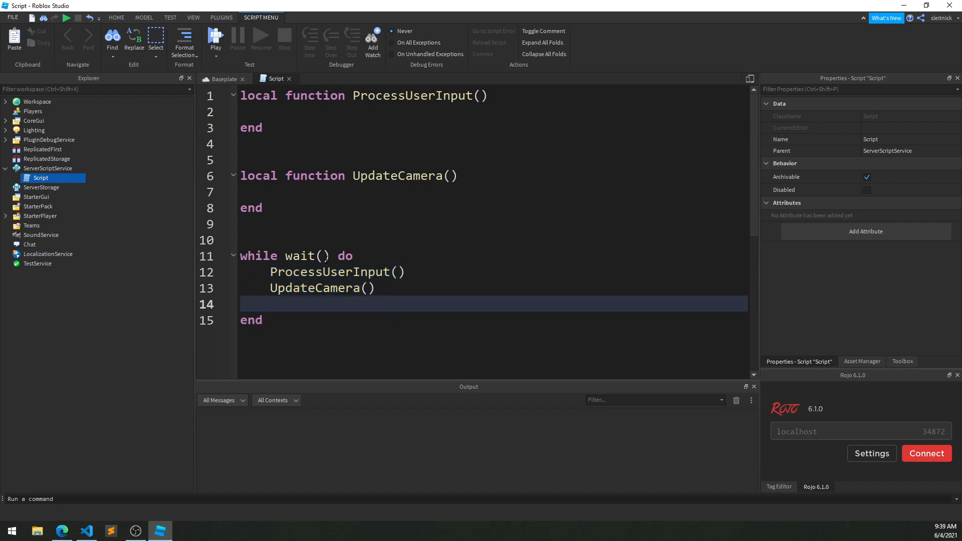
double_click(300, 257)
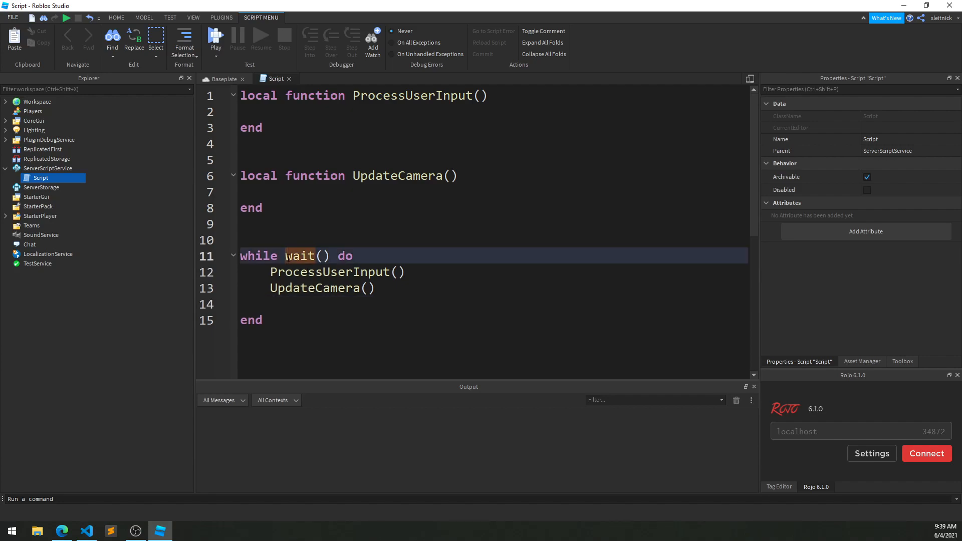
click(277, 304)
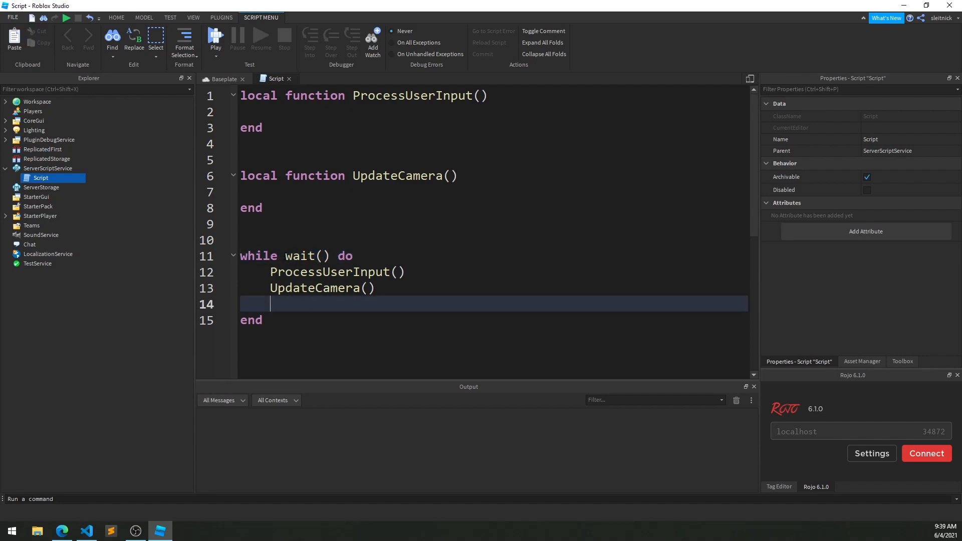
double_click(302, 256)
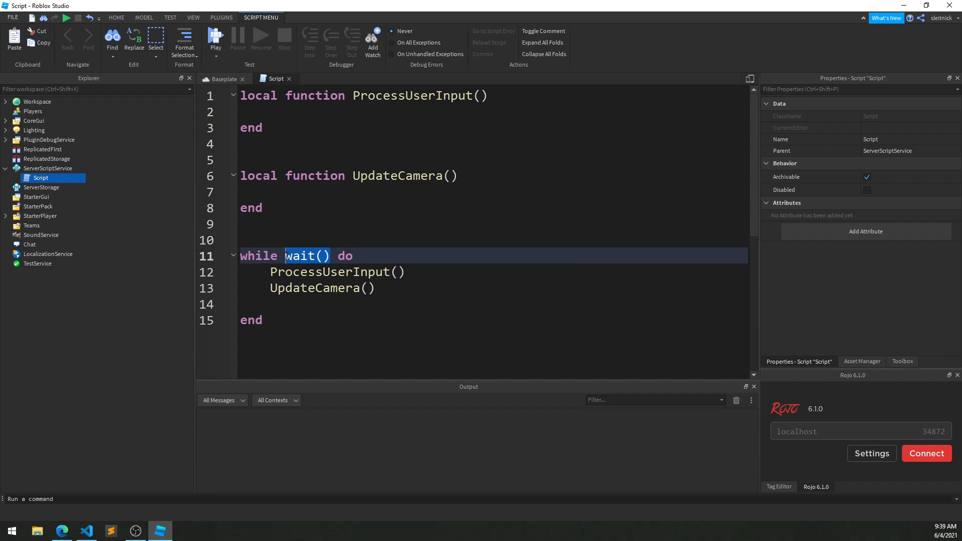
mouse_move(209, 335)
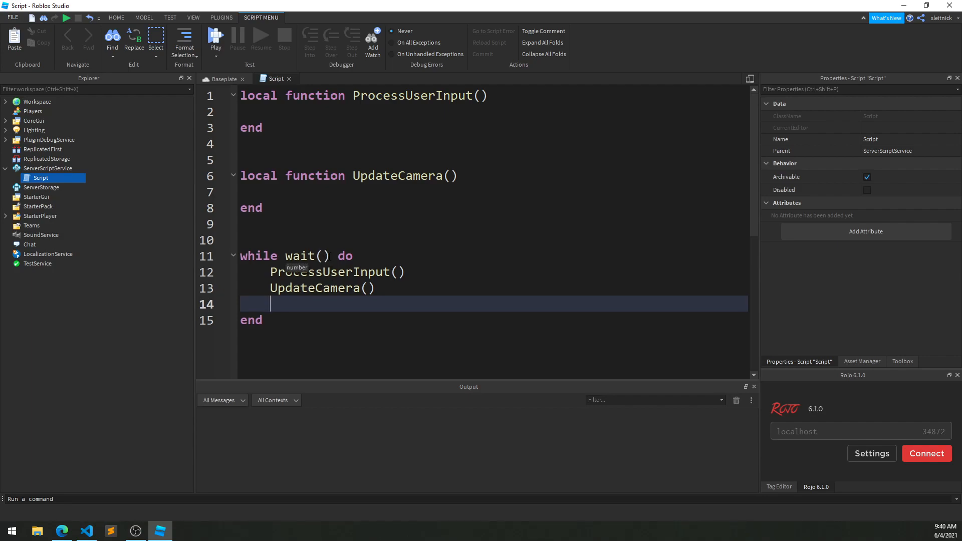
double_click(299, 257)
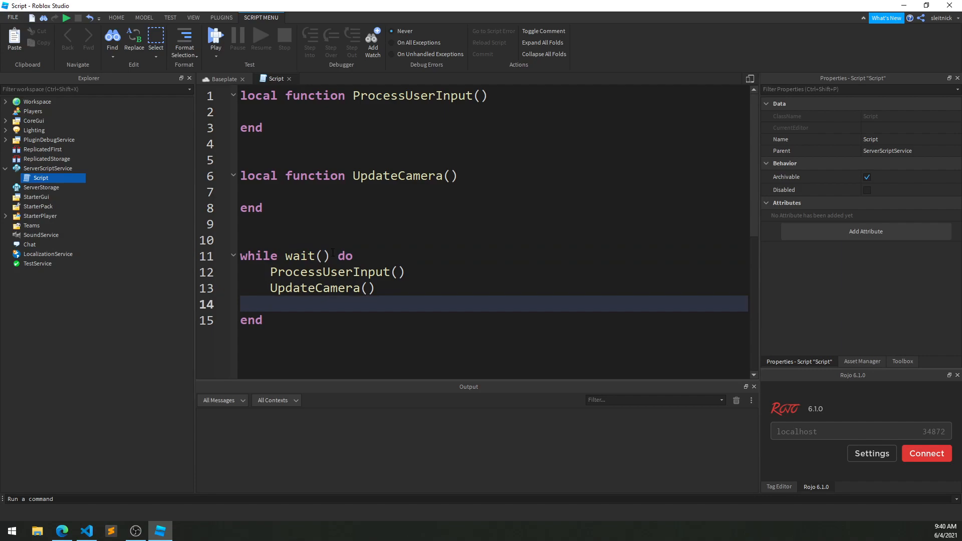
double_click(301, 257)
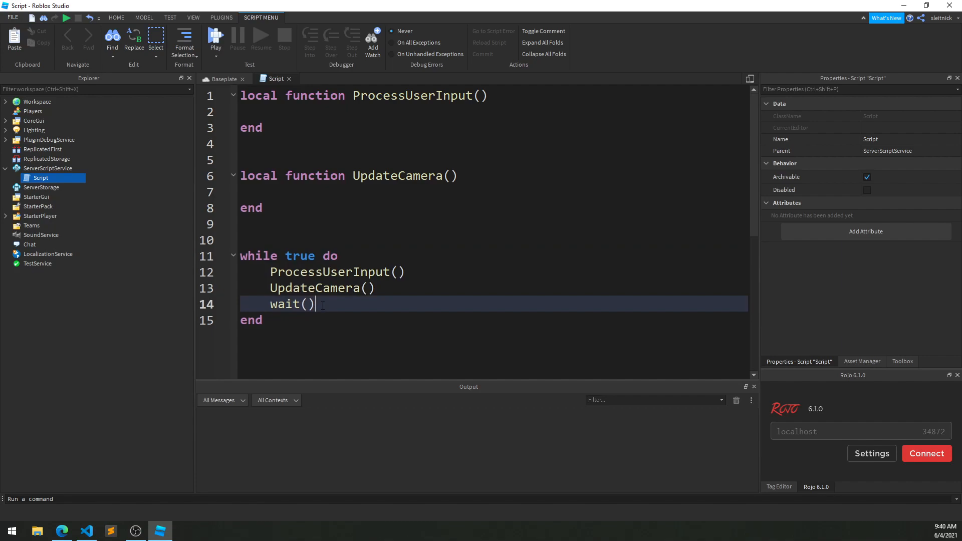
Restore the loop to while true do with wait() called after UpdateCamera in the body.
double_click(300, 257)
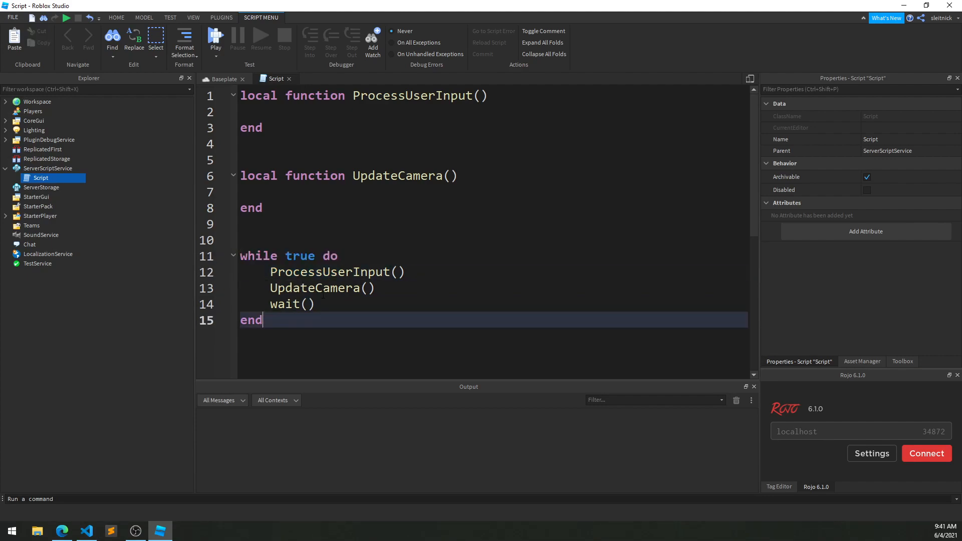
double_click(282, 255)
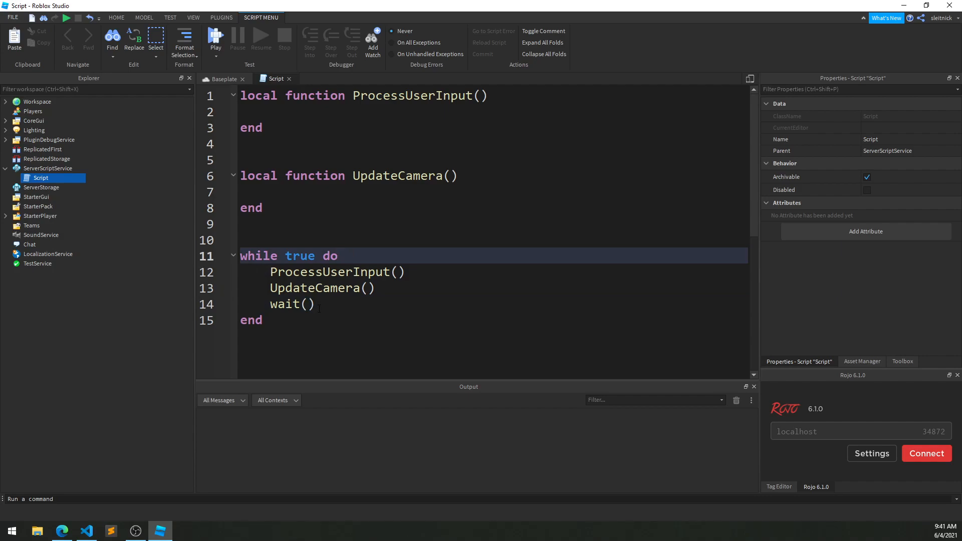
drag(241, 255, 262, 320)
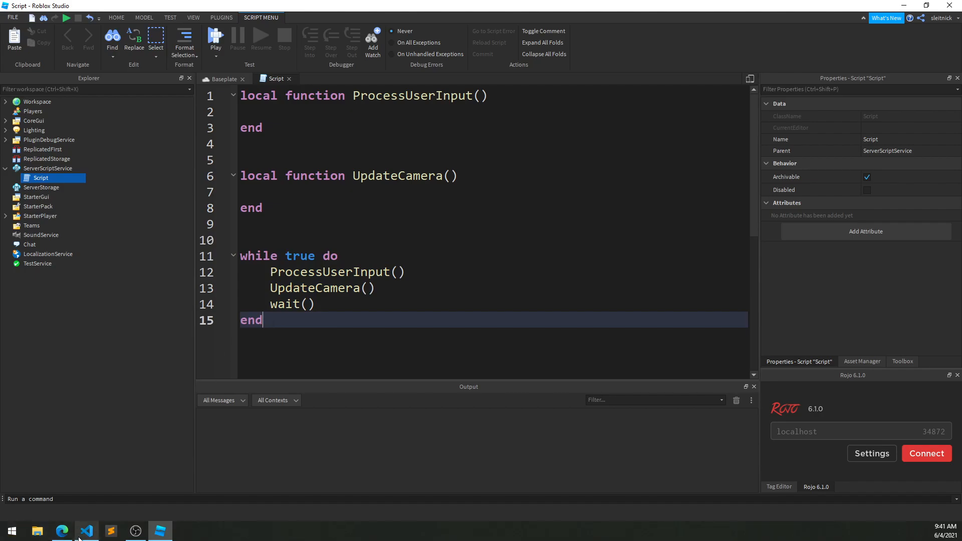
Switch to Edge and read the Task Scheduler article's Scheduler Priority section on per-frame tasks.
click(62, 531)
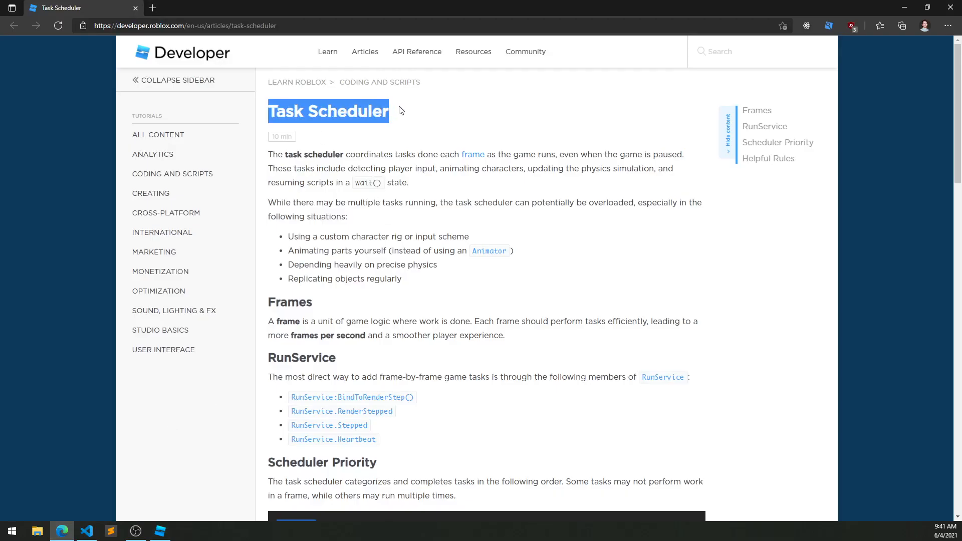
click(260, 163)
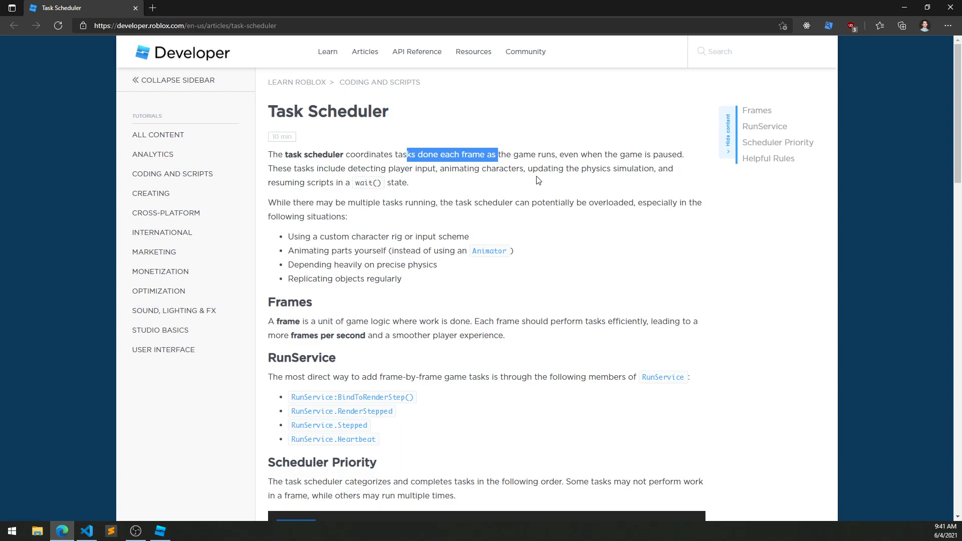
mouse_move(208, 207)
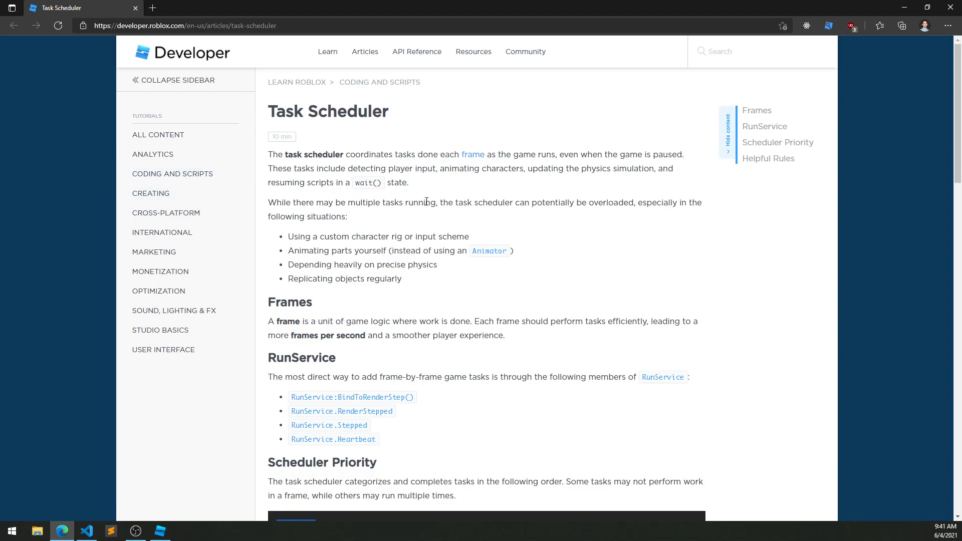
mouse_move(586, 191)
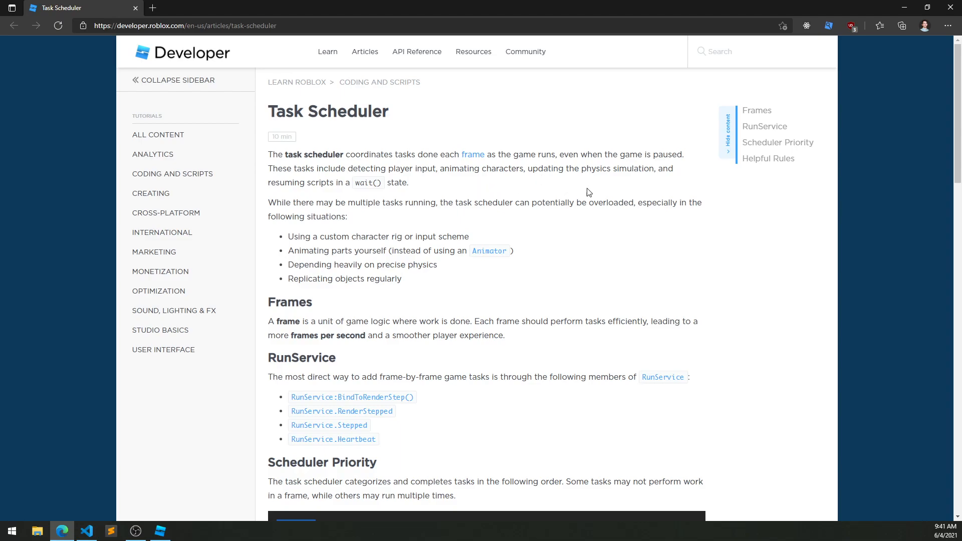
mouse_move(290, 202)
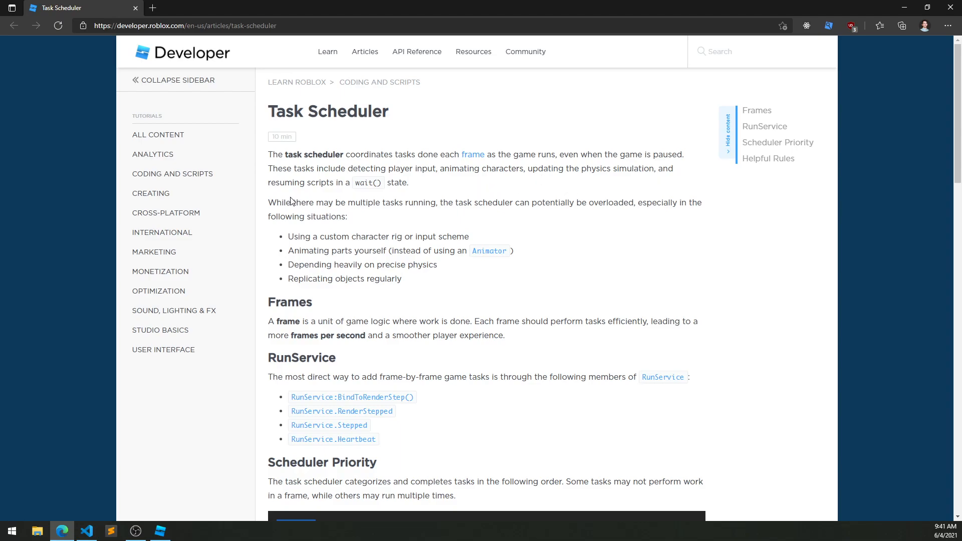
scroll(down, 3)
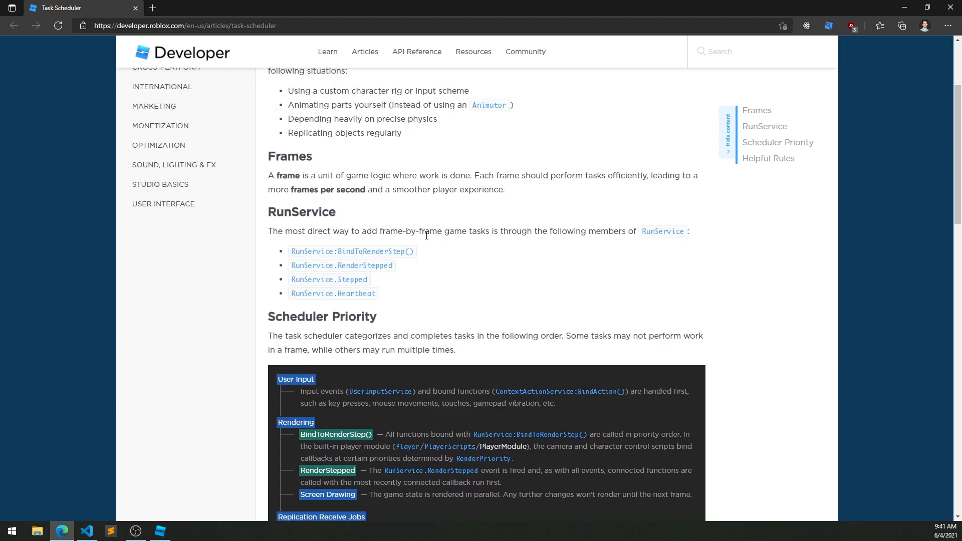
scroll(down, 3)
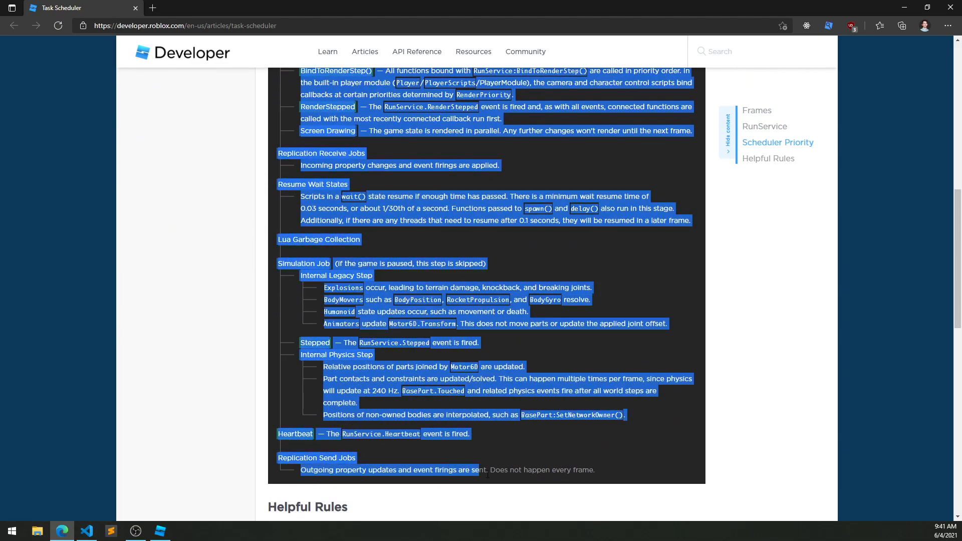
scroll(up, 3)
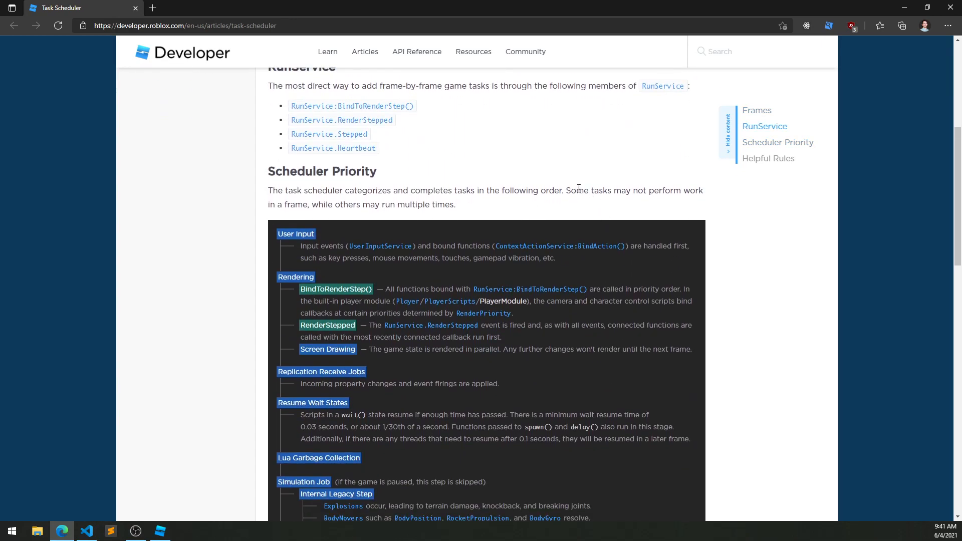
drag(565, 190, 694, 191)
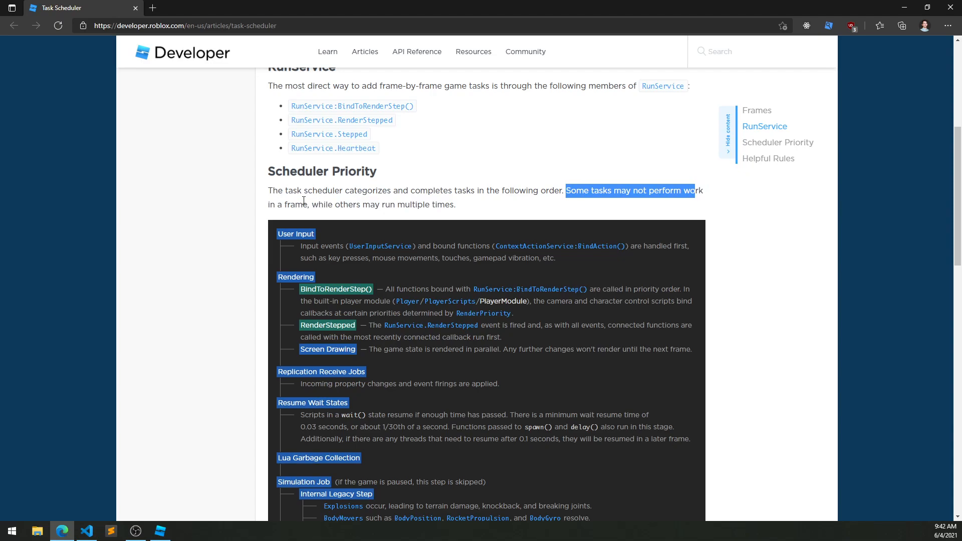
scroll(down, 3)
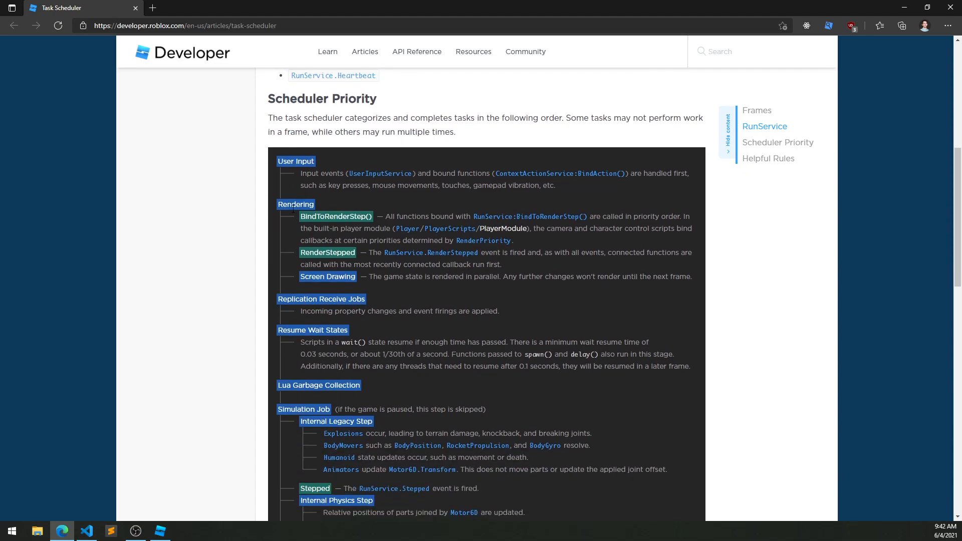
scroll(down, 3)
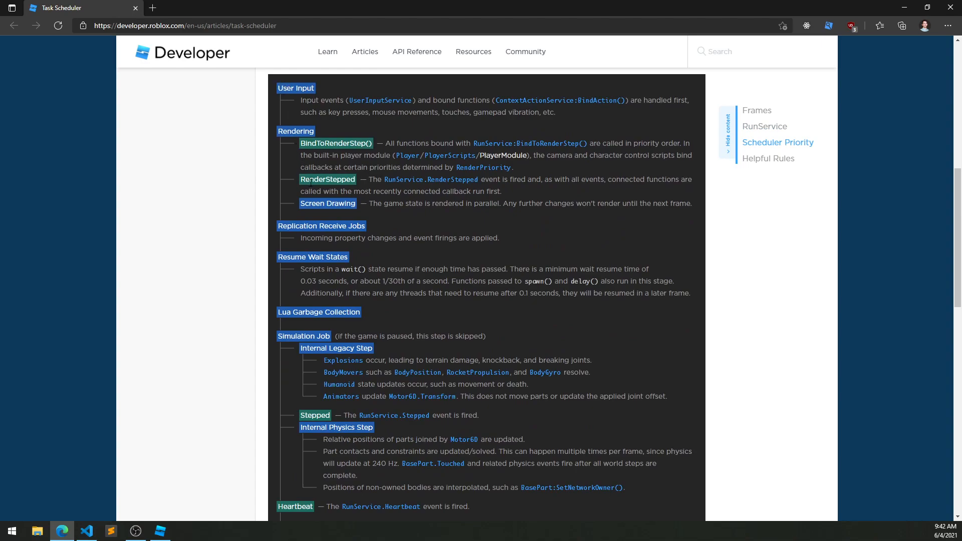
mouse_move(308, 461)
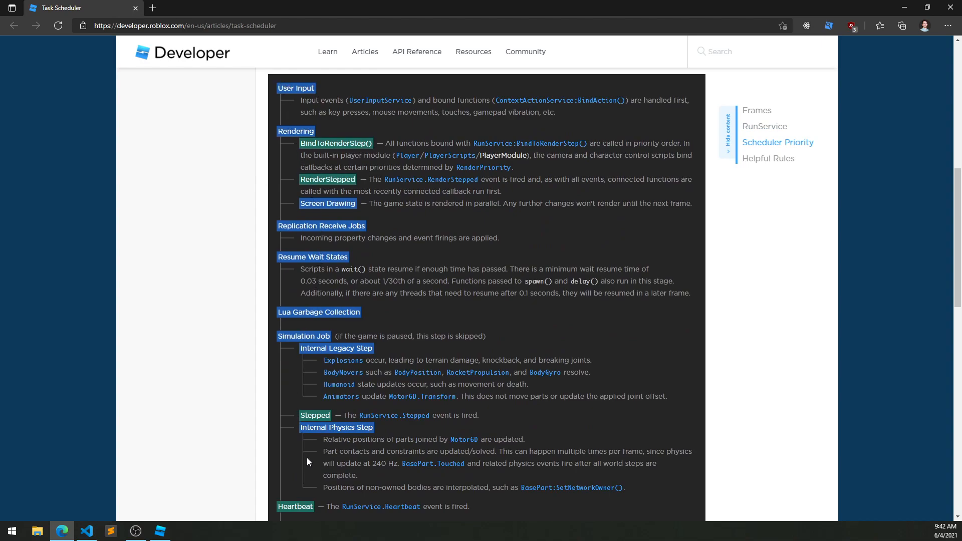
mouse_move(301, 102)
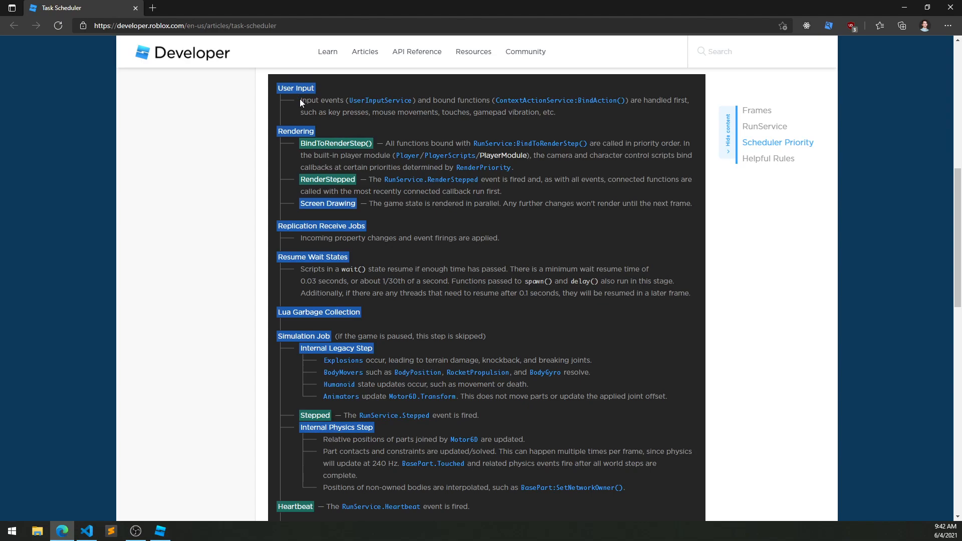
mouse_move(458, 128)
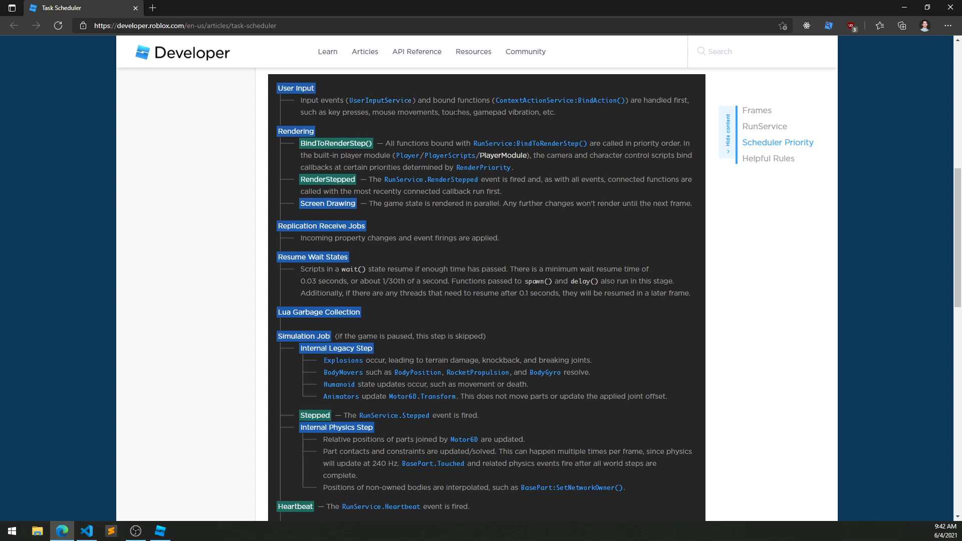
mouse_move(563, 143)
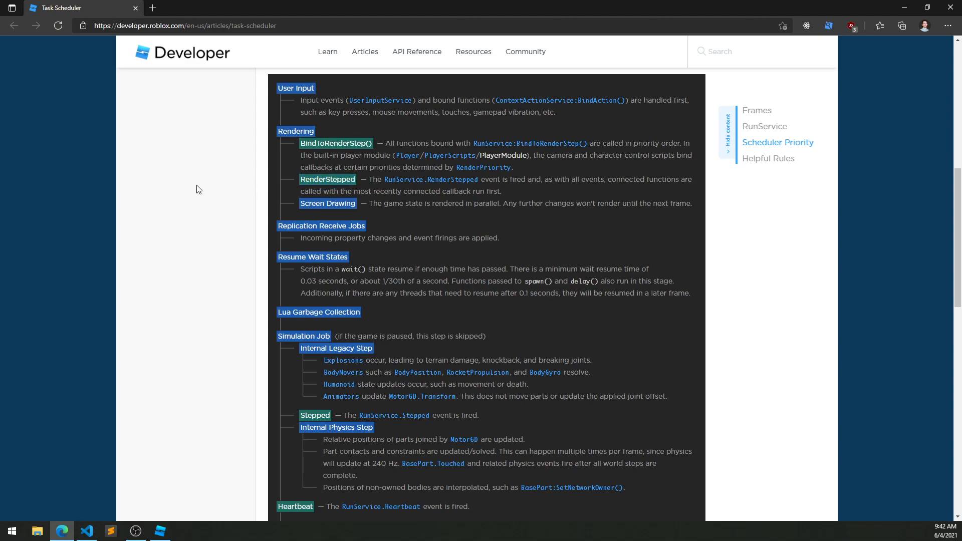
mouse_move(302, 210)
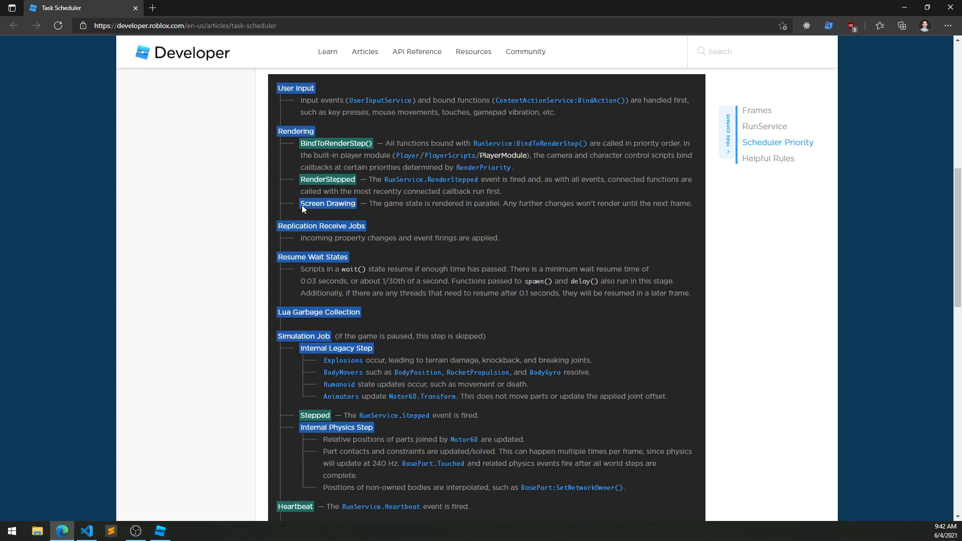
mouse_move(326, 217)
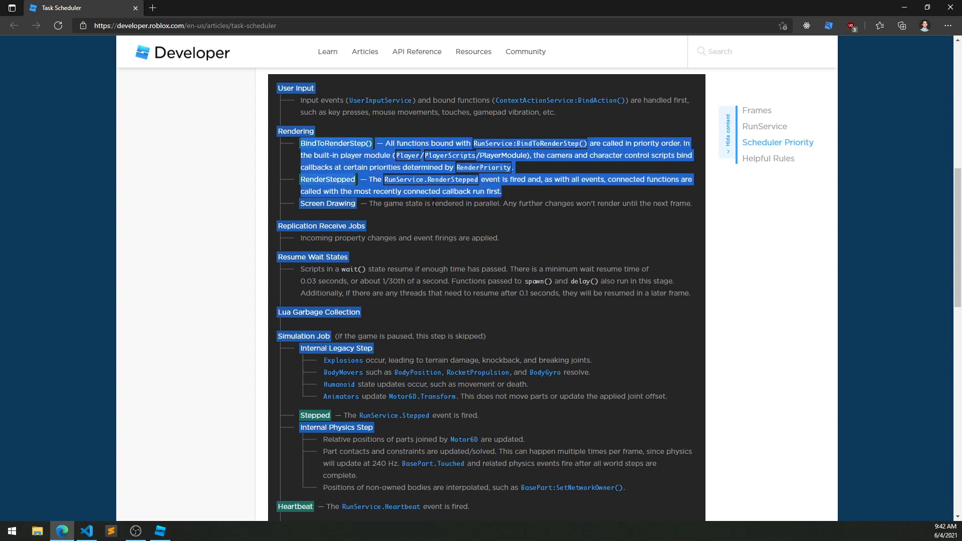
scroll(down, 3)
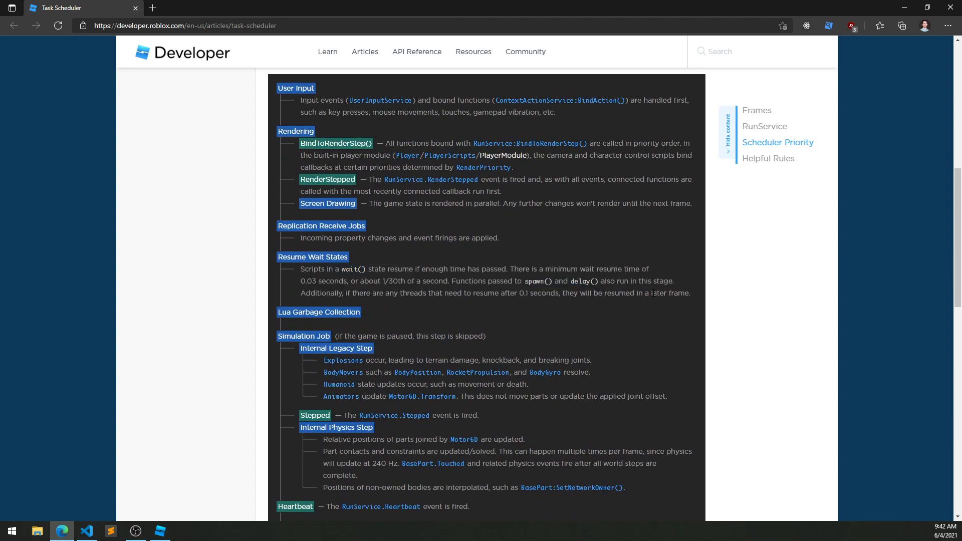
mouse_move(290, 283)
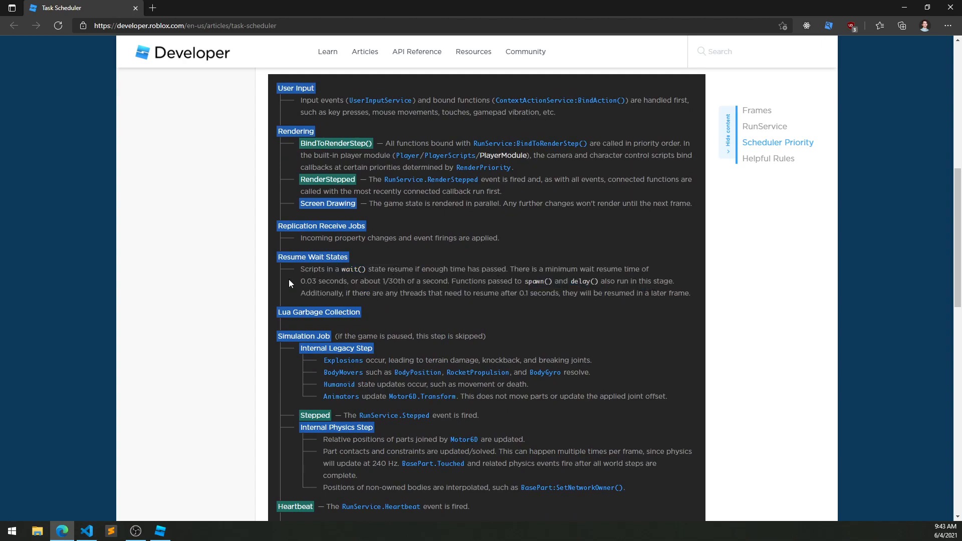
click(161, 531)
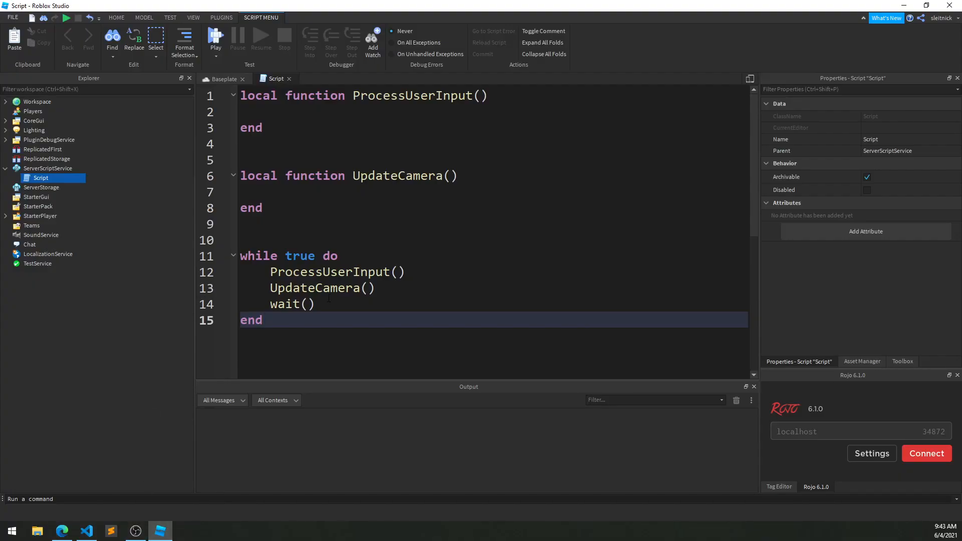
click(325, 304)
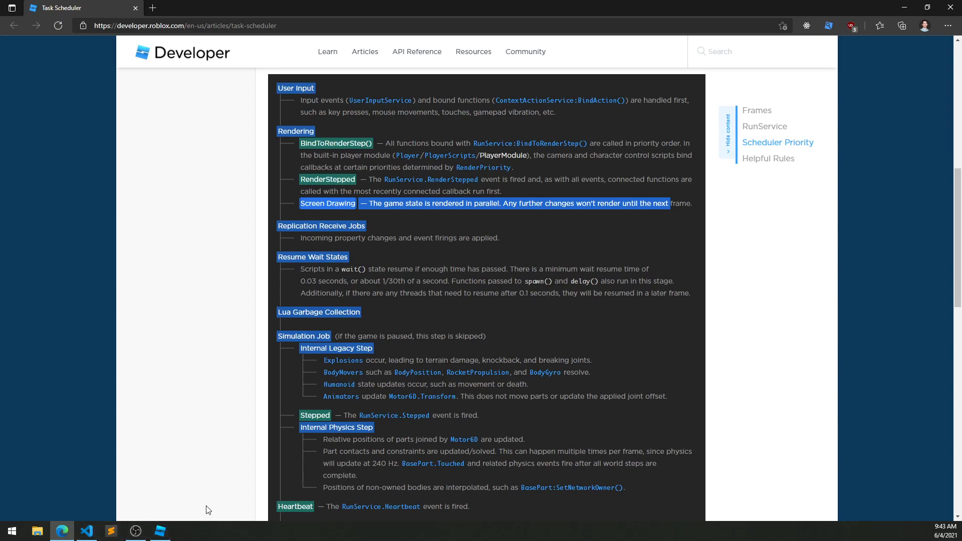
mouse_move(152, 496)
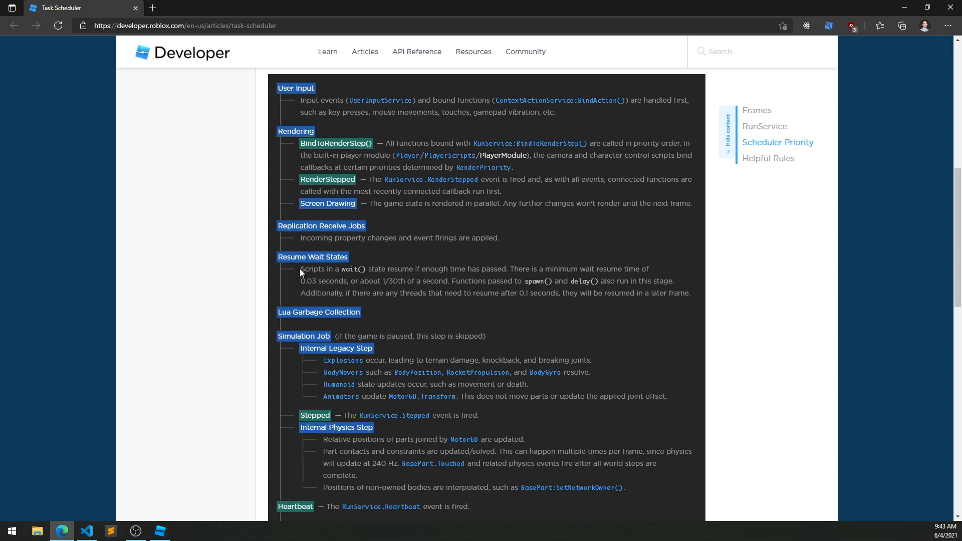
double_click(328, 269)
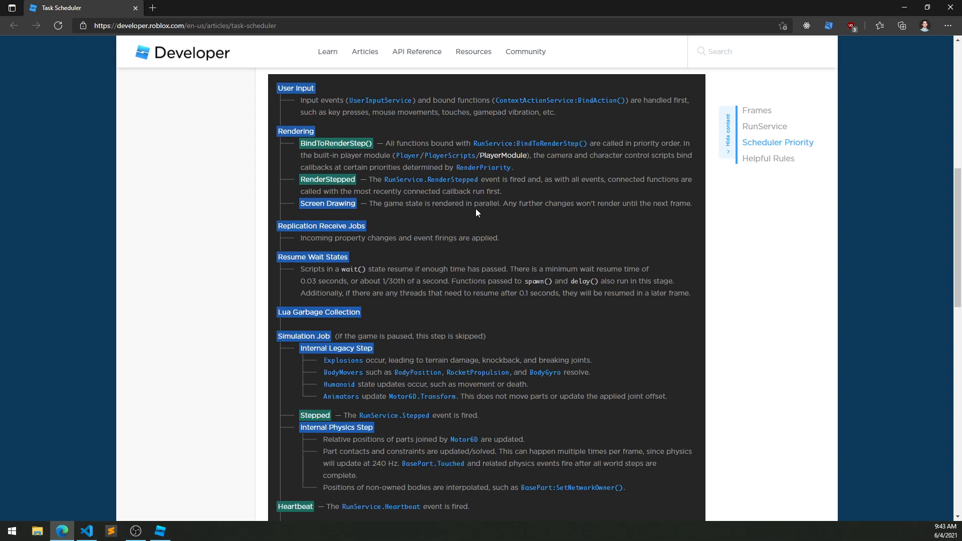
mouse_move(214, 326)
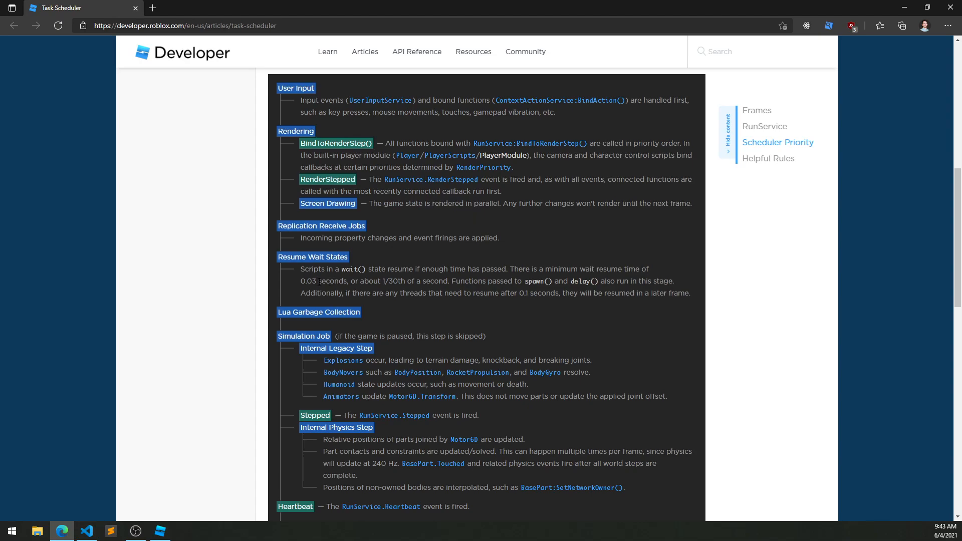
scroll(down, 3)
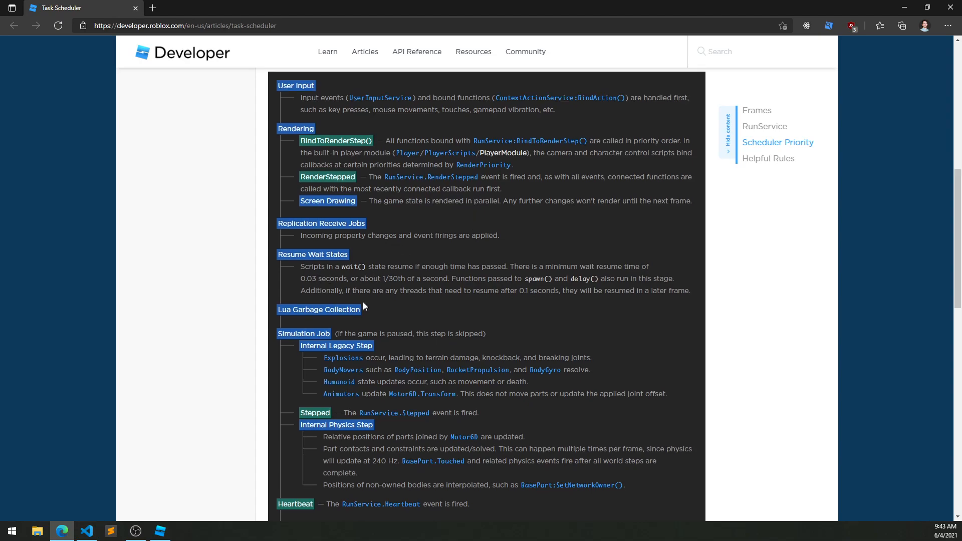
scroll(down, 3)
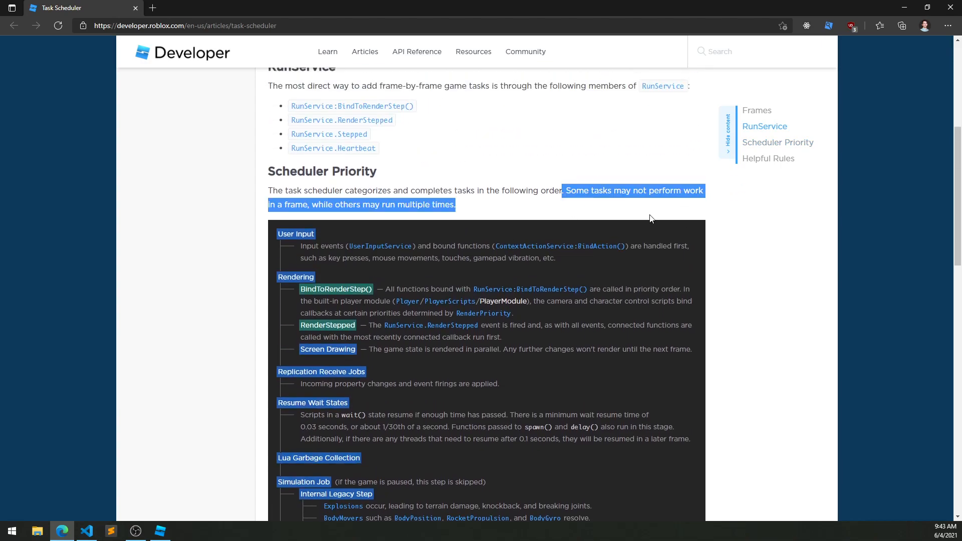
Scroll through the Scheduler Priority list to review the frame task order.
scroll(down, 3)
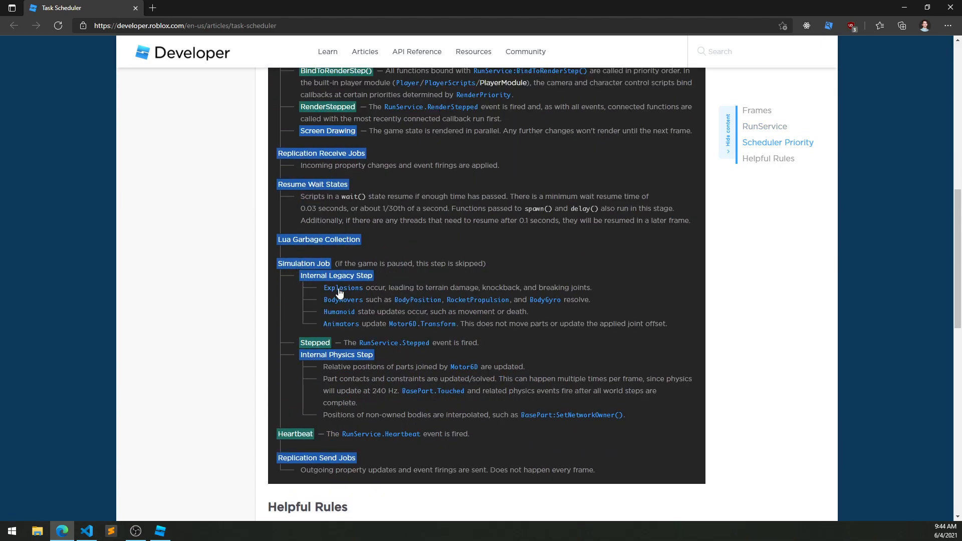
mouse_move(292, 347)
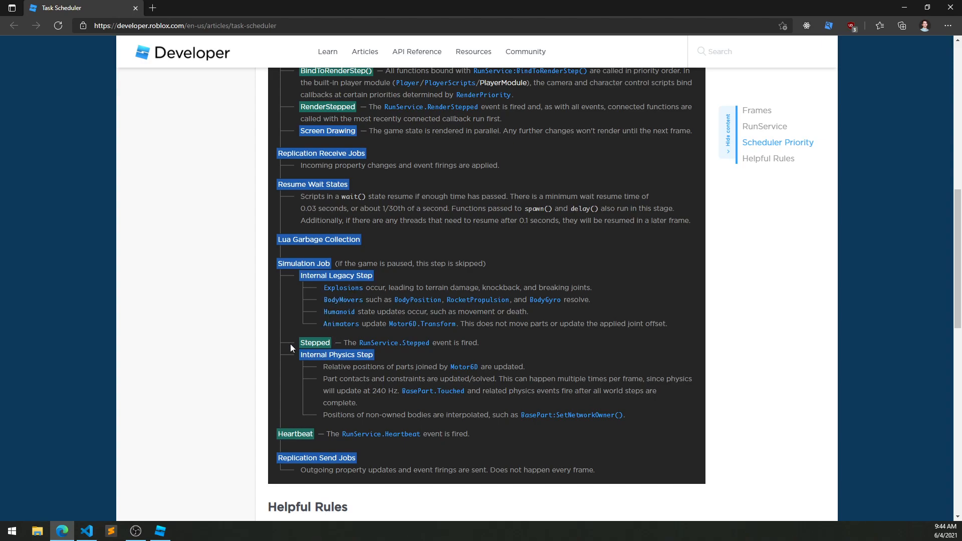
mouse_move(422, 359)
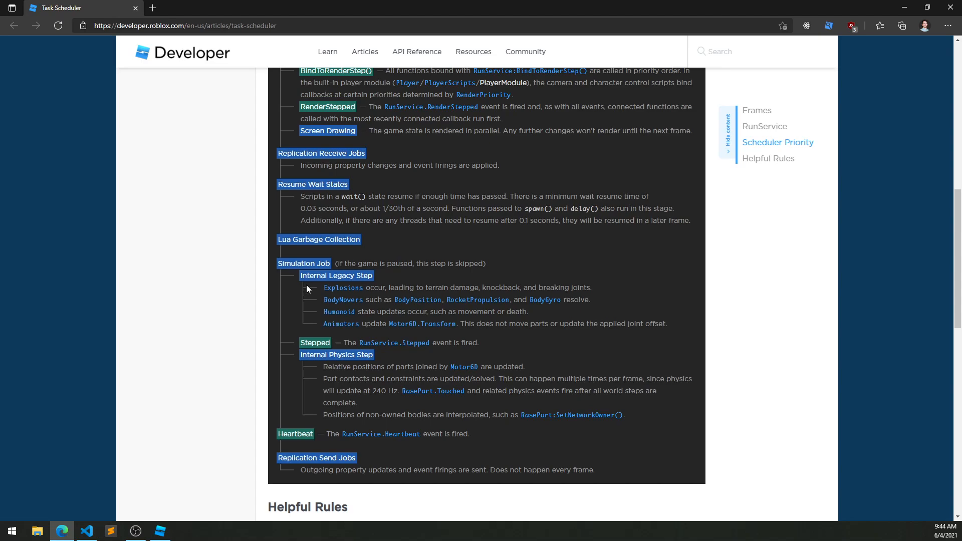
mouse_move(428, 362)
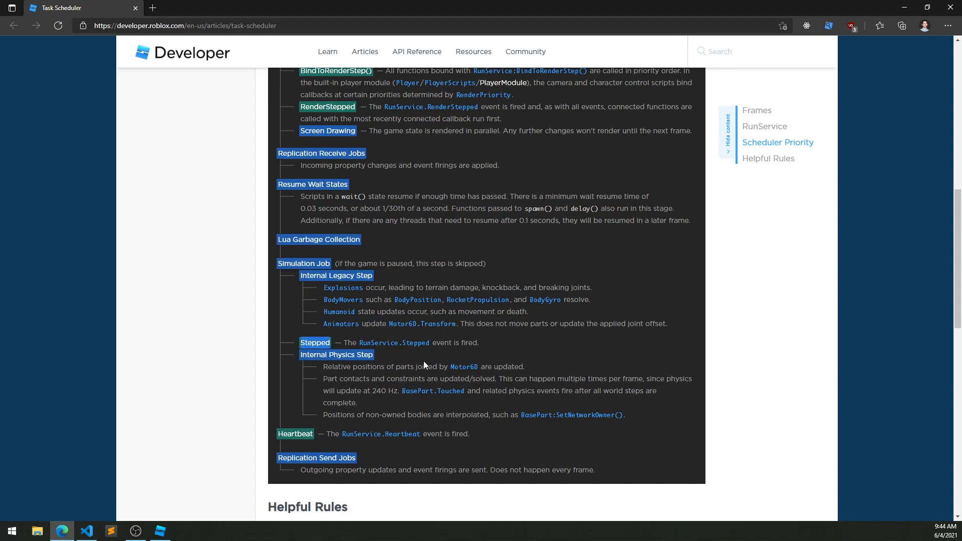
scroll(down, 3)
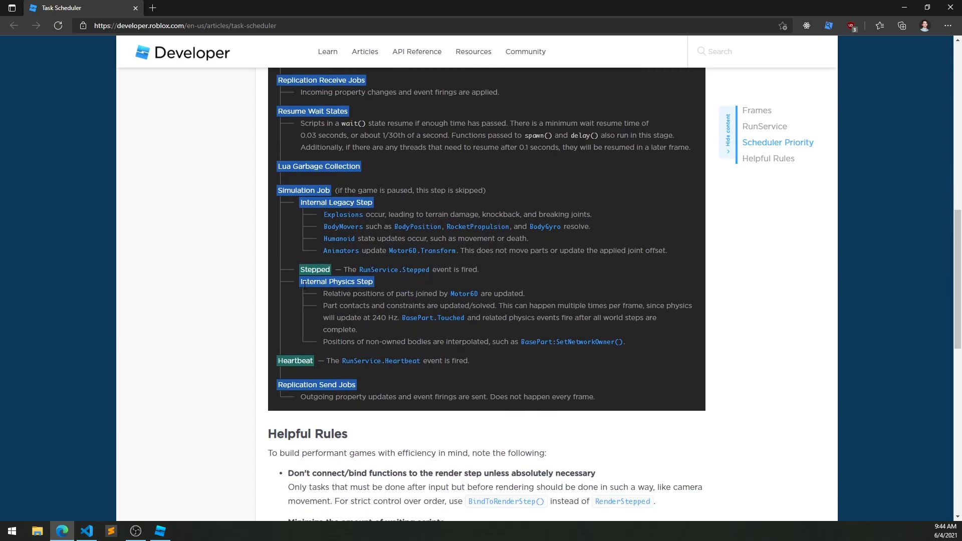
scroll(up, 3)
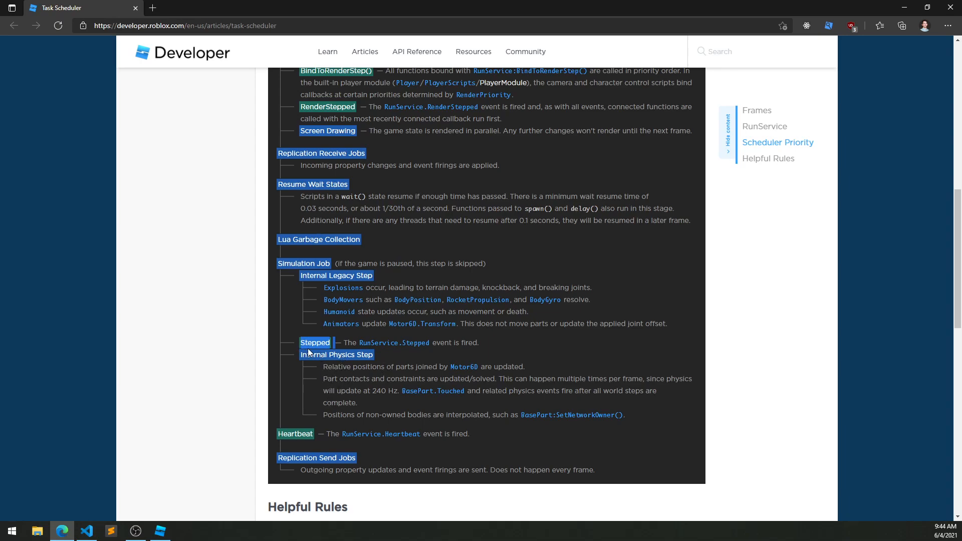
mouse_move(320, 353)
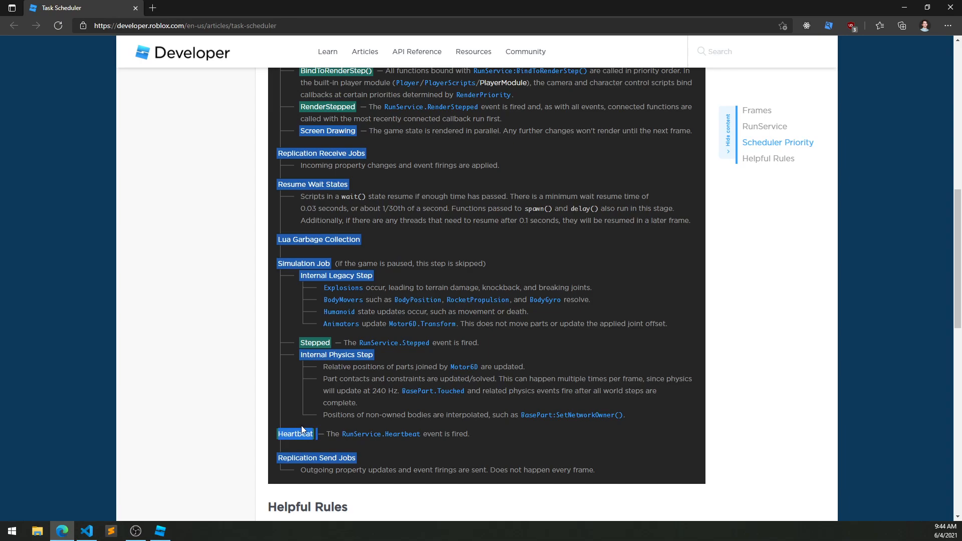
scroll(up, 3)
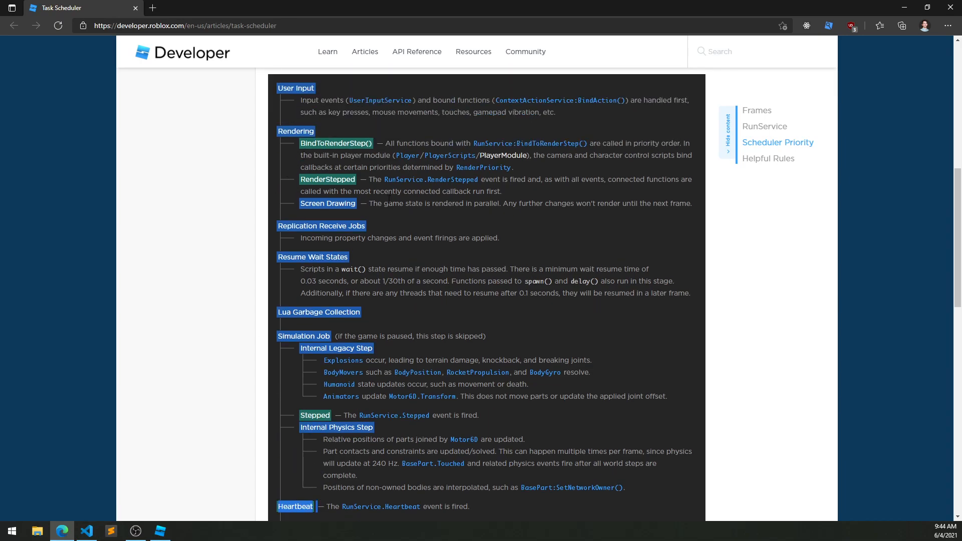
scroll(down, 3)
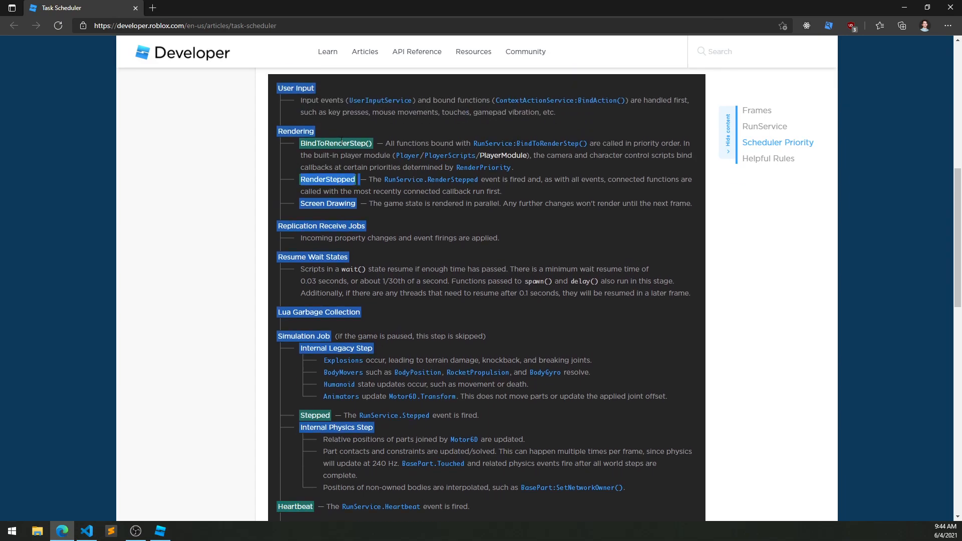
scroll(down, 3)
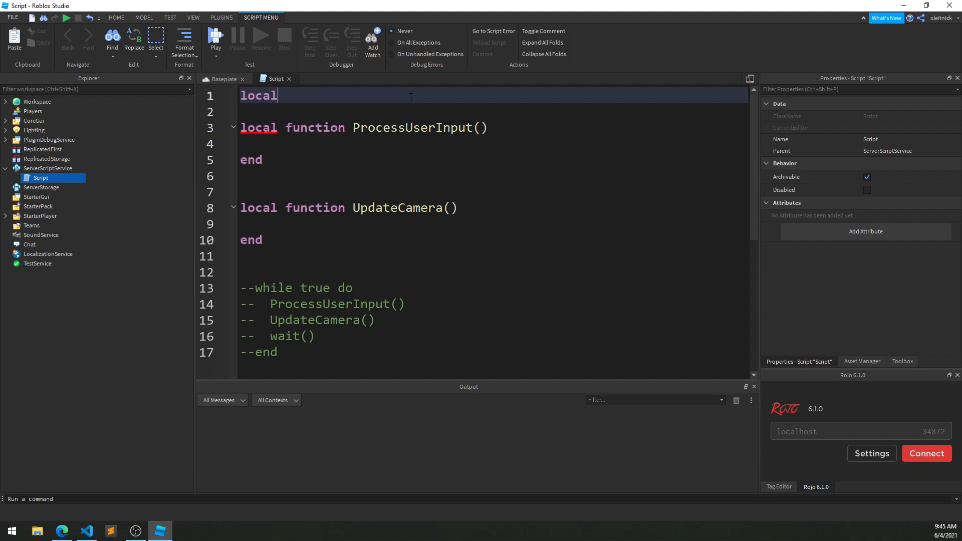
Get RunService and connect ProcessUserInput to RunService.Heartbeat, then return to the article.
text(UserInputService = game:GetService("UserInputService"))
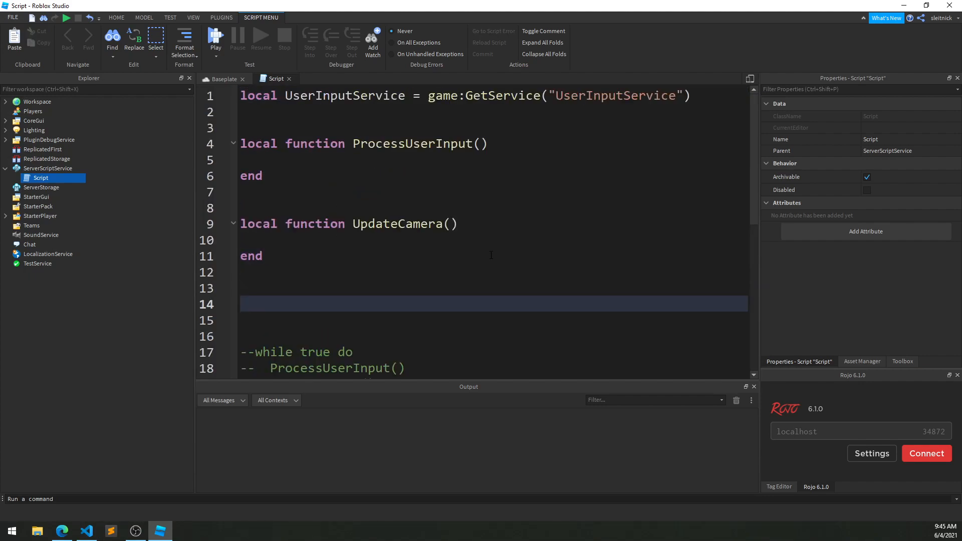
text(UserInputService)
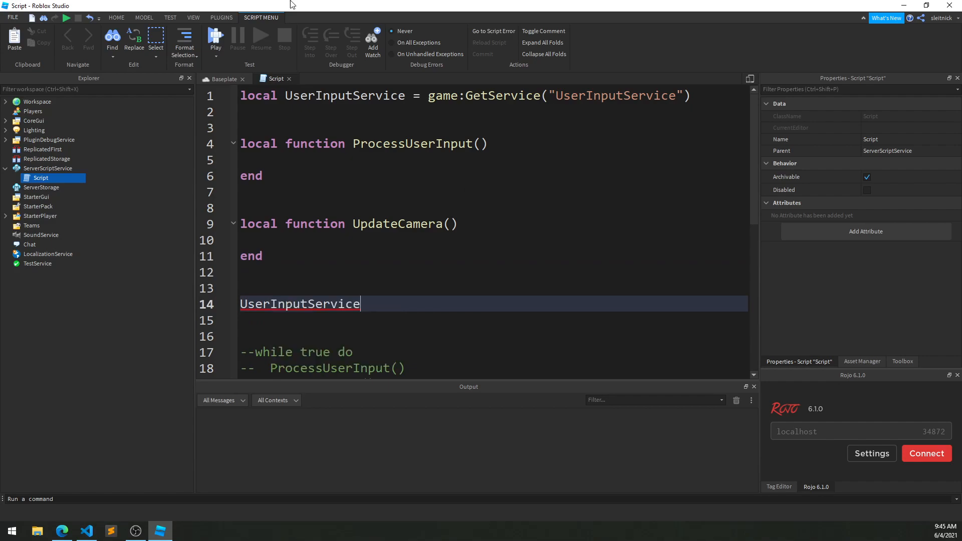
text(Run)
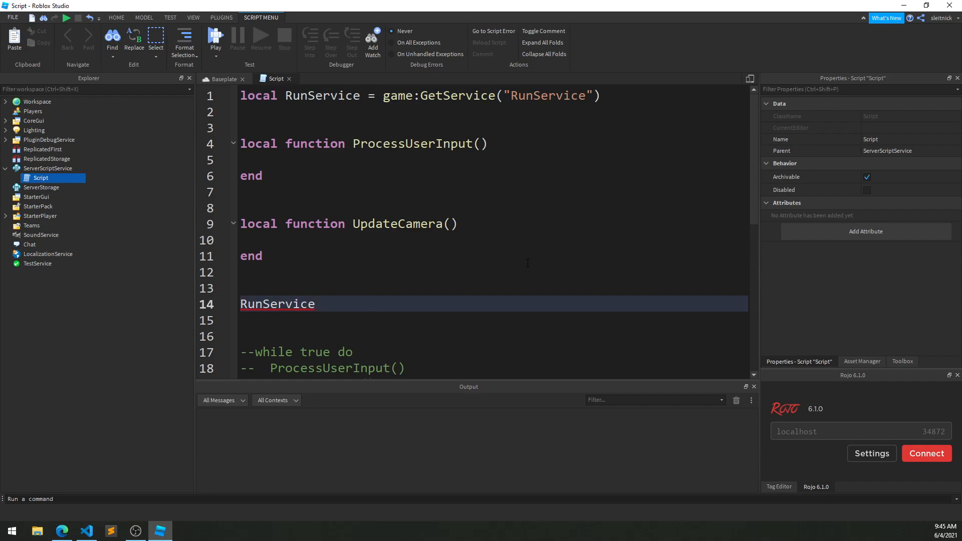
text(.Heartbeat)
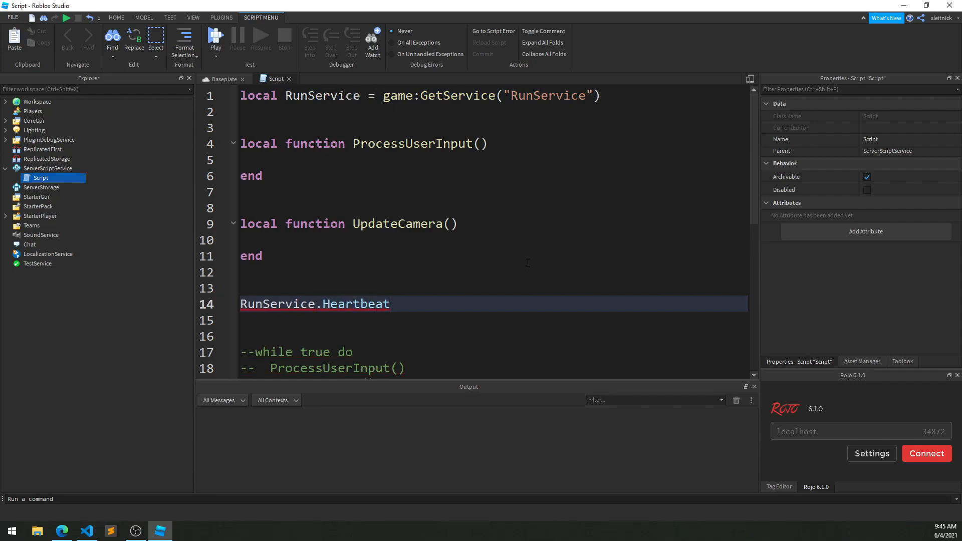
text(:Connect())
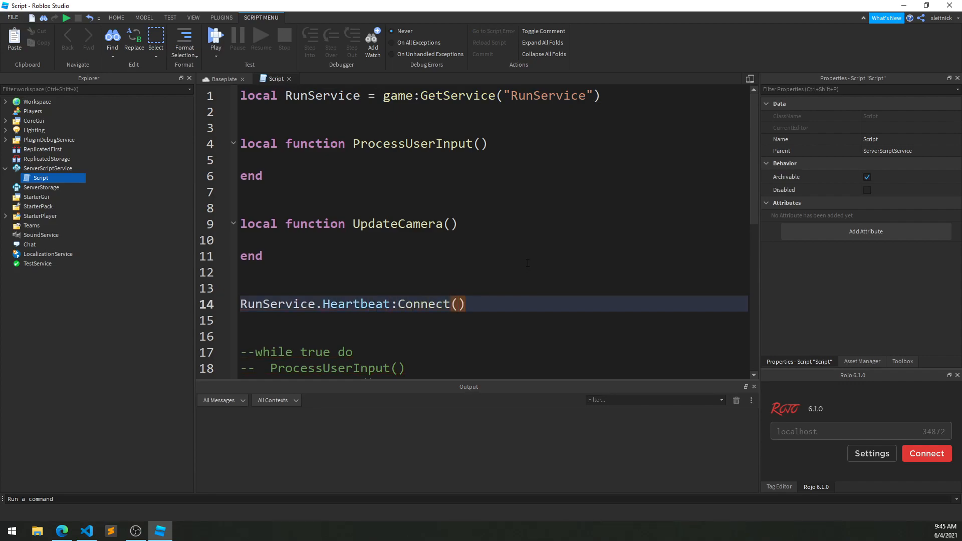
text(ProcessUserInput_)
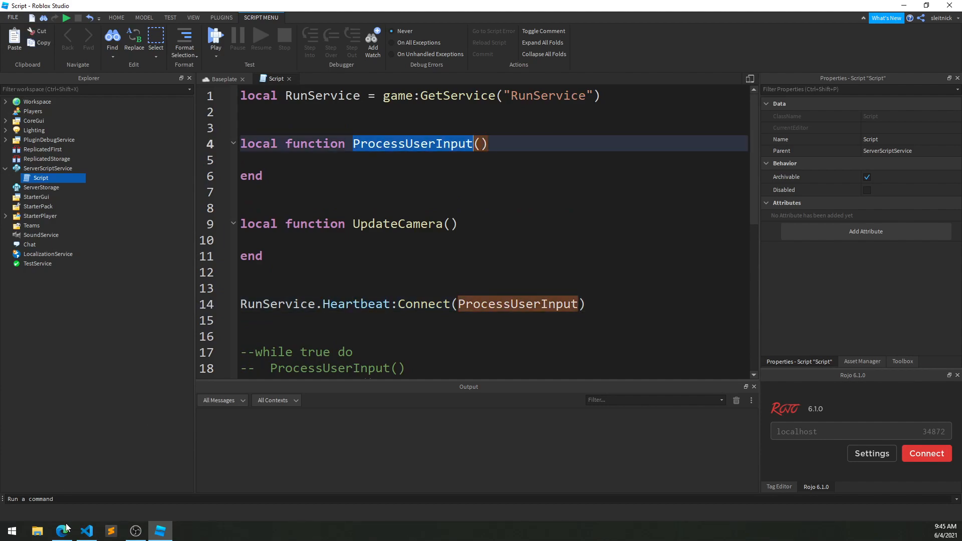
click(62, 531)
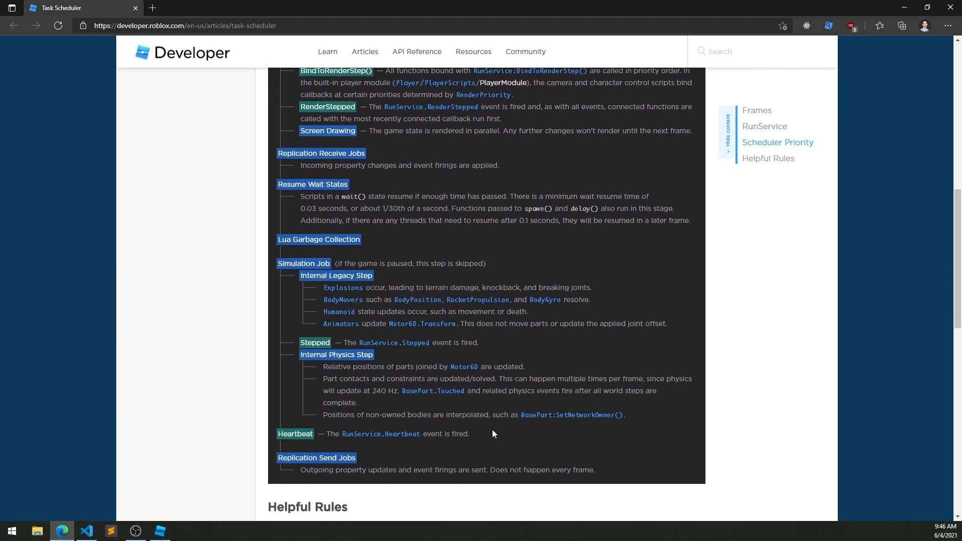
Review the Heartbeat and rendering order in Scheduler Priority, alternating with the script, ending in Studio.
scroll(up, 3)
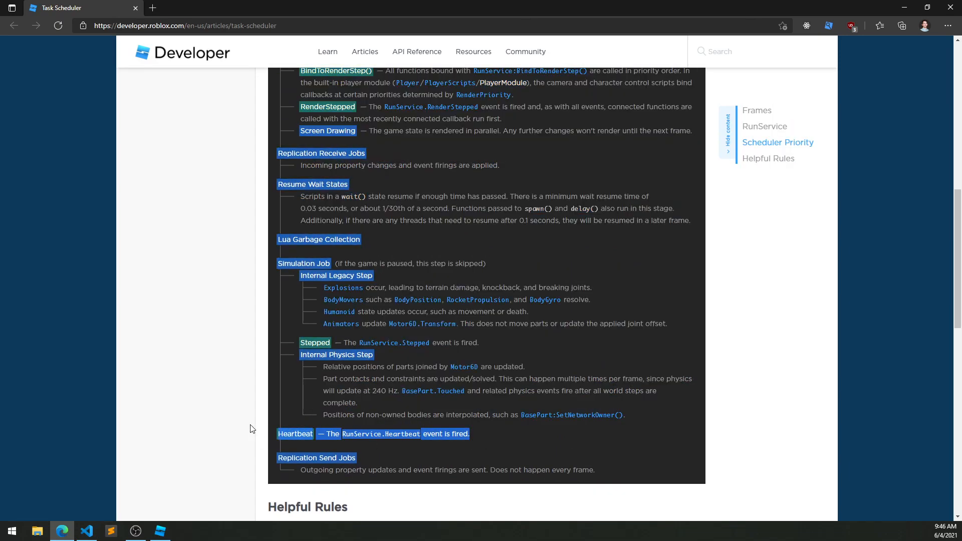
scroll(up, 3)
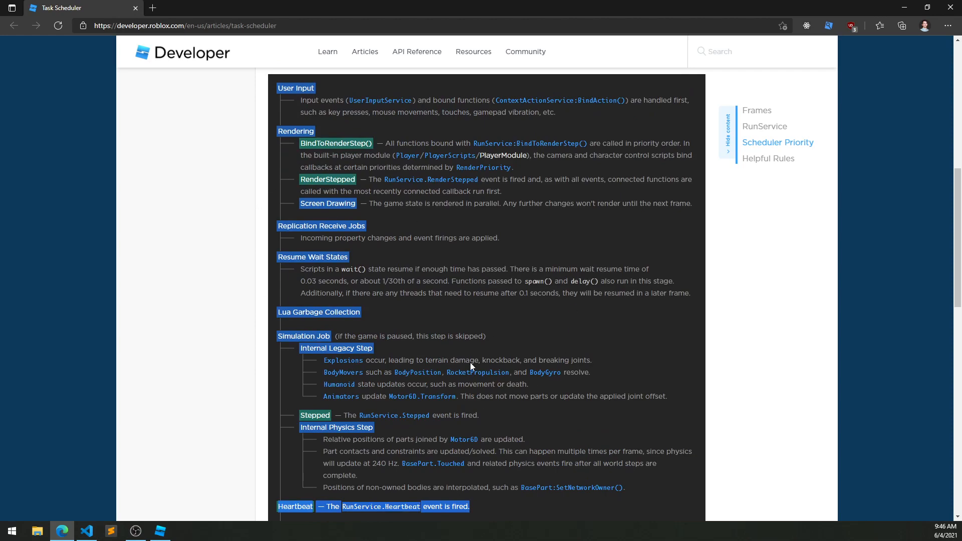
mouse_move(157, 527)
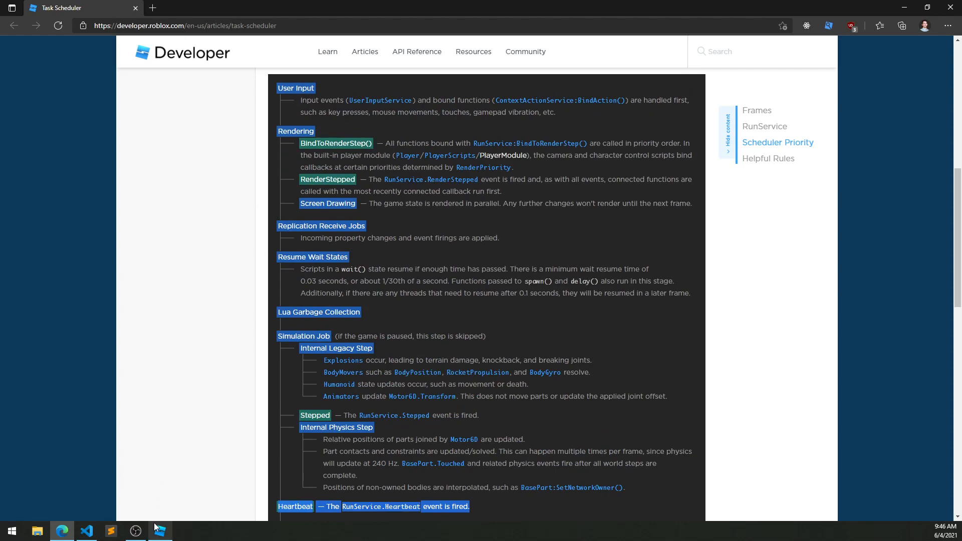
click(161, 530)
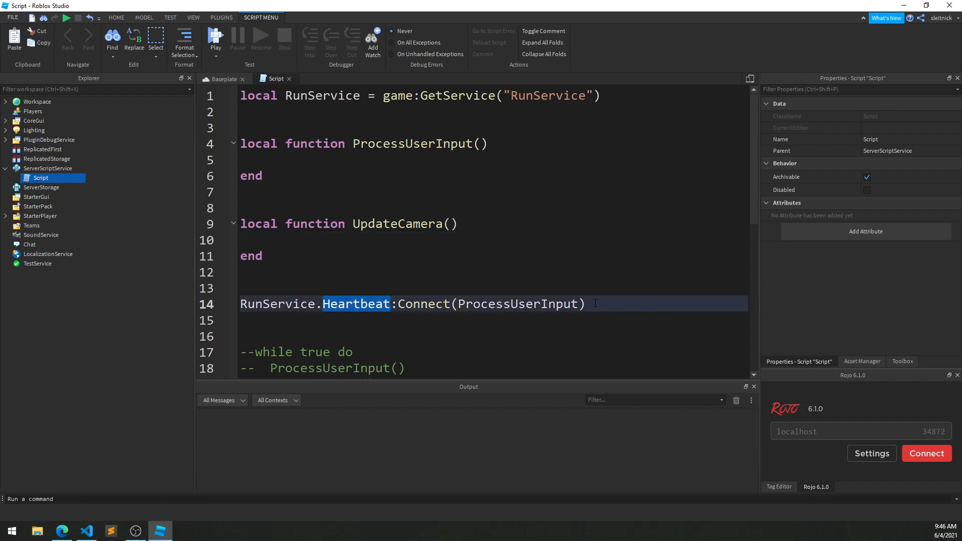
click(62, 531)
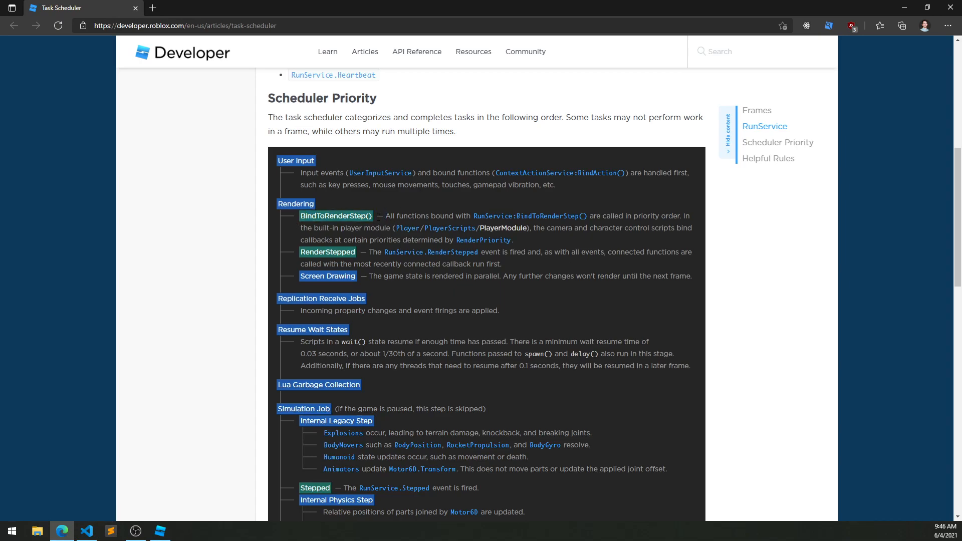
mouse_move(438, 232)
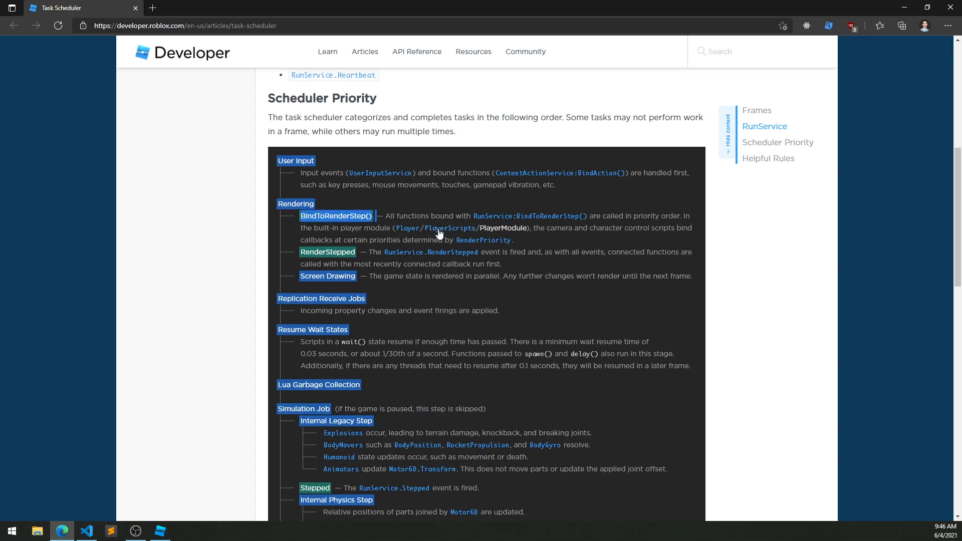
mouse_move(534, 271)
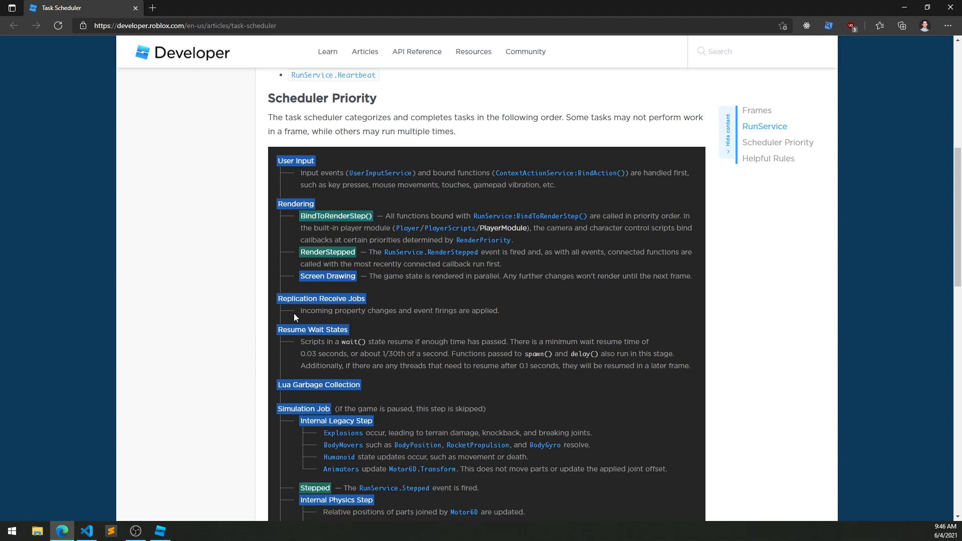
mouse_move(635, 199)
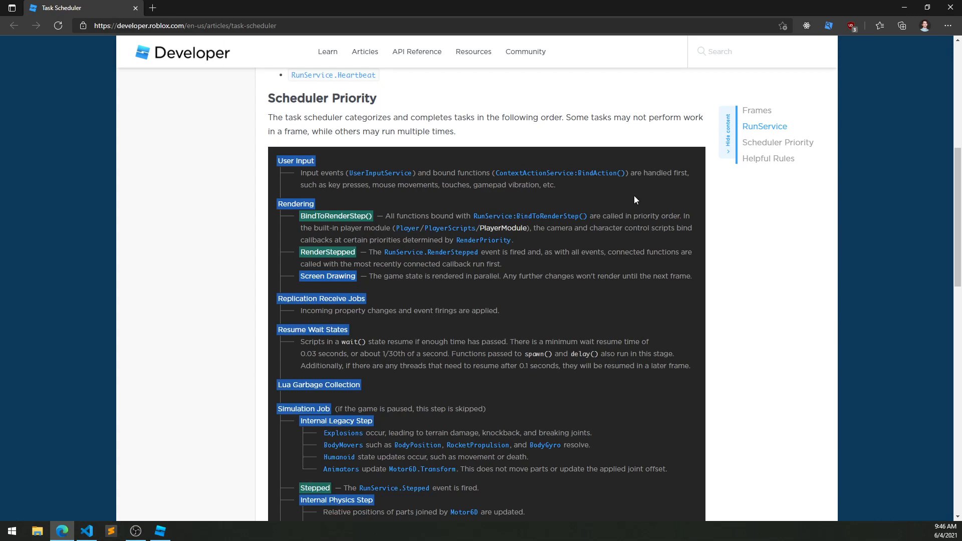
mouse_move(541, 231)
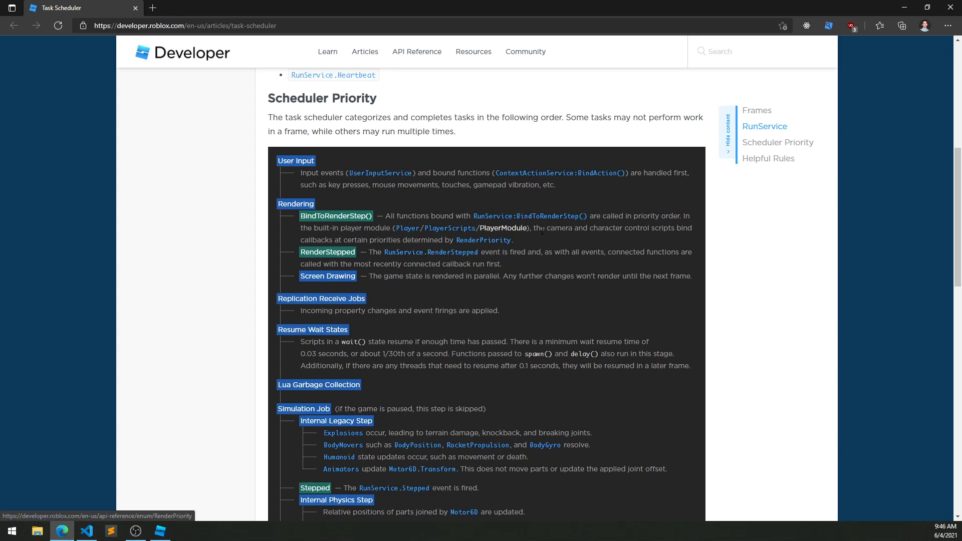
click(161, 531)
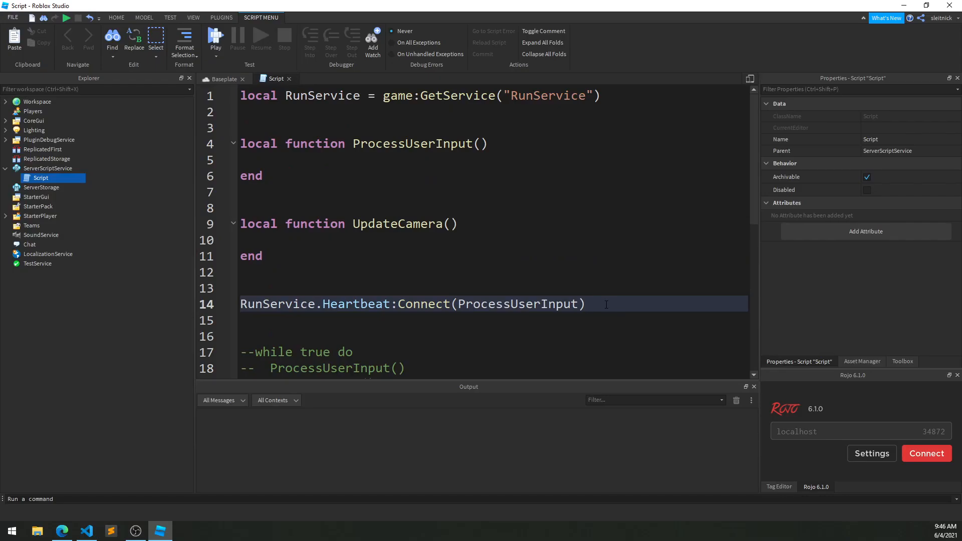
Bind UpdateCamera via RunService:BindToRenderStep("SomeName", Enum.RenderPriority.Camera.Value, UpdateCamera), then reopen the article.
text(RunService)
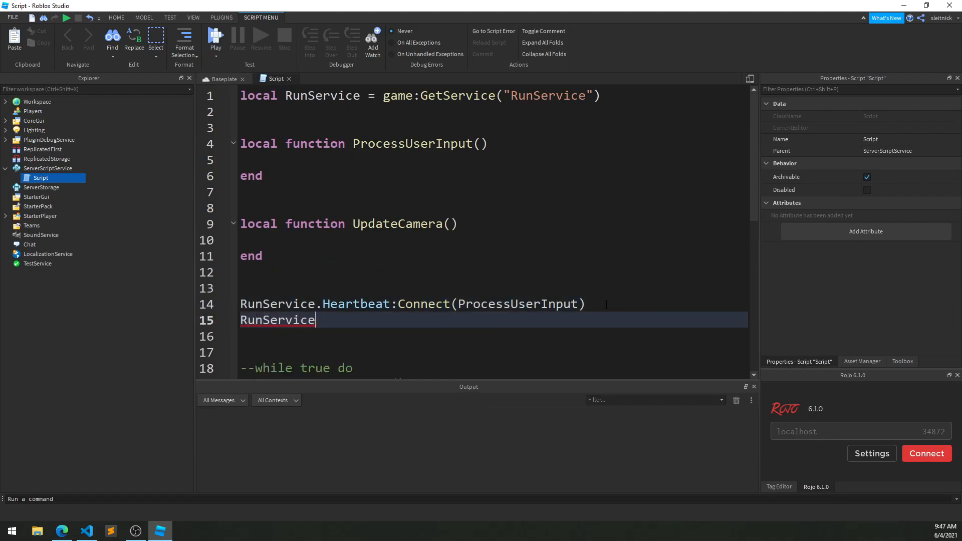
text(:BindToRenderStep())
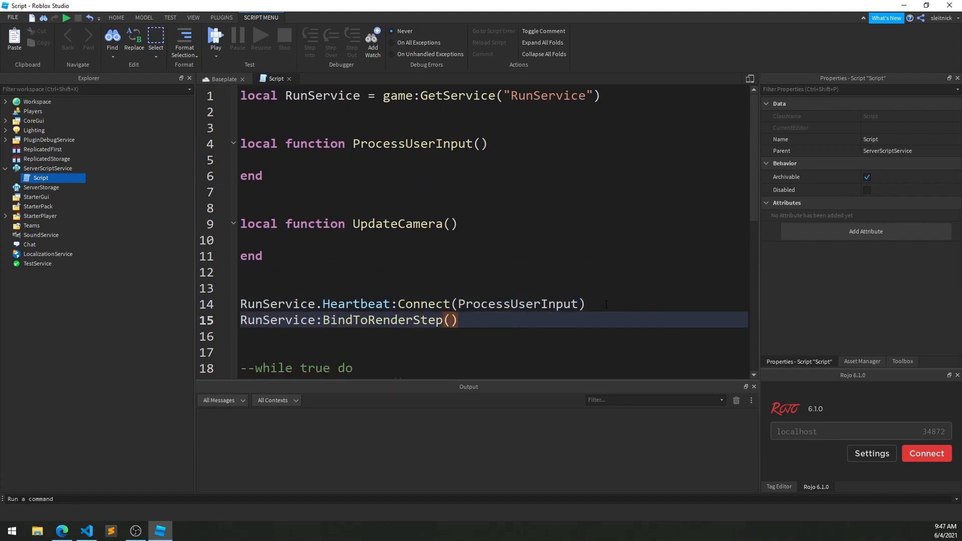
text("SomeName",)
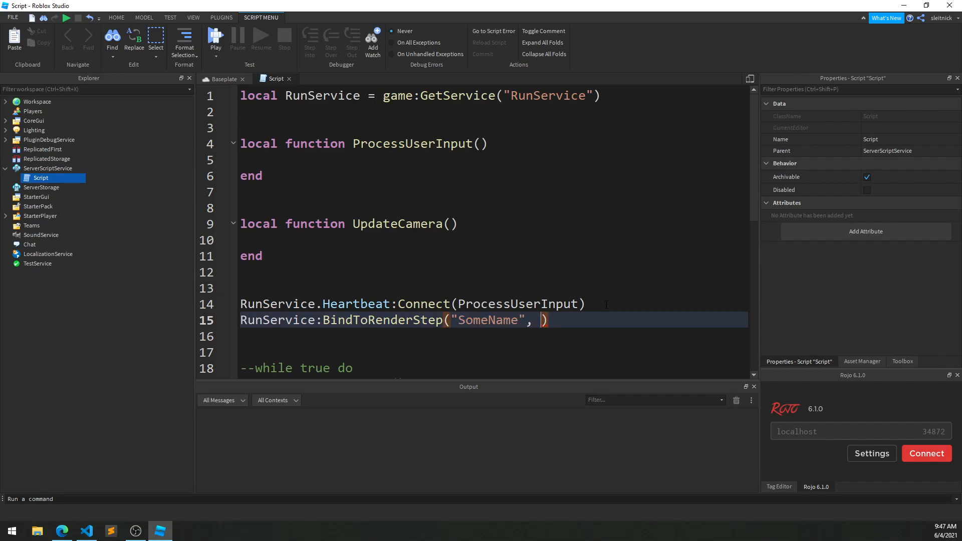
text(Enum.RenderPriority.Camera.Value, Upd)
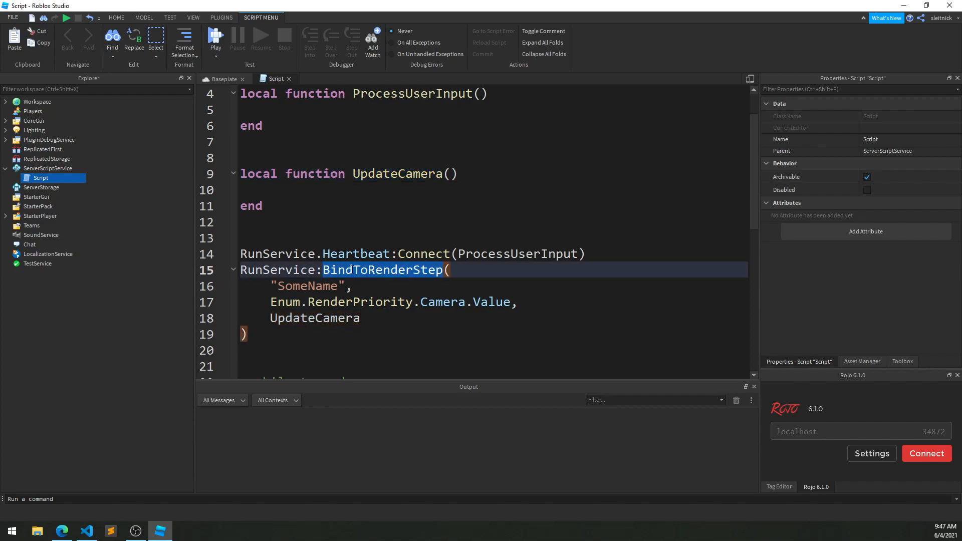
click(62, 530)
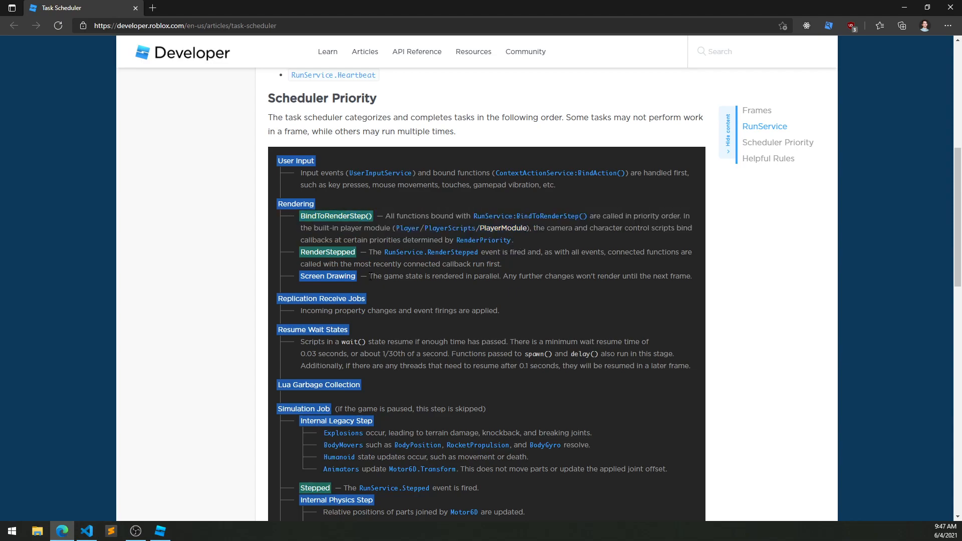
mouse_move(663, 293)
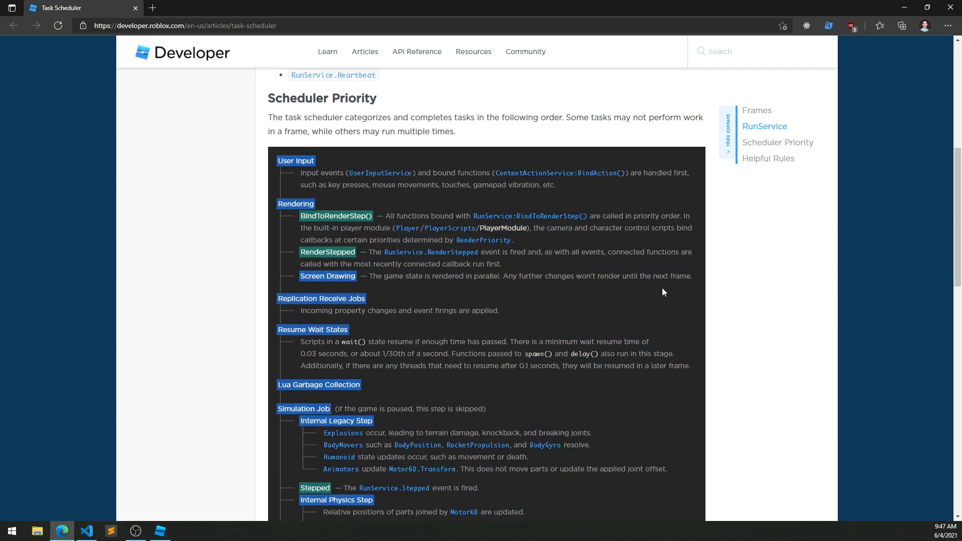
Return from the Rendering section of the article to the script in Roblox Studio.
click(160, 530)
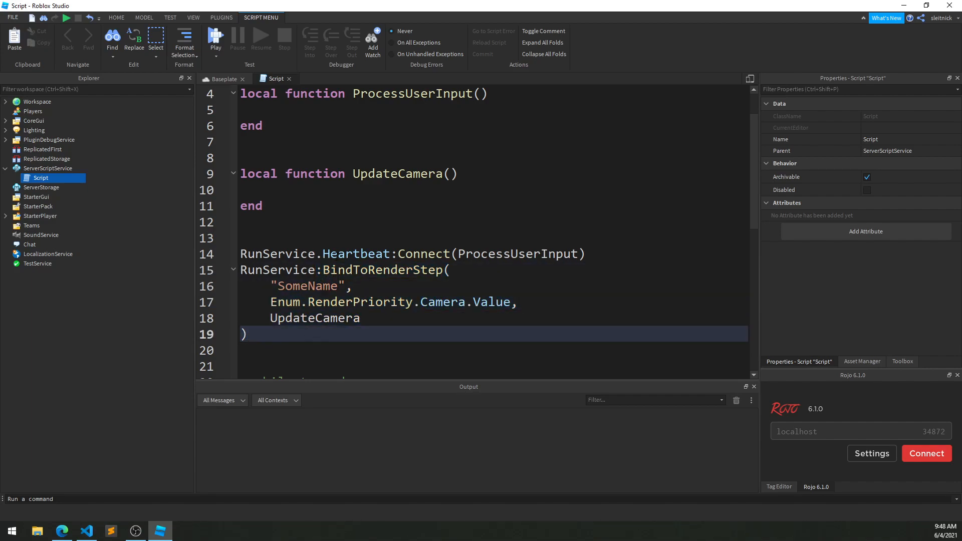
mouse_move(248, 299)
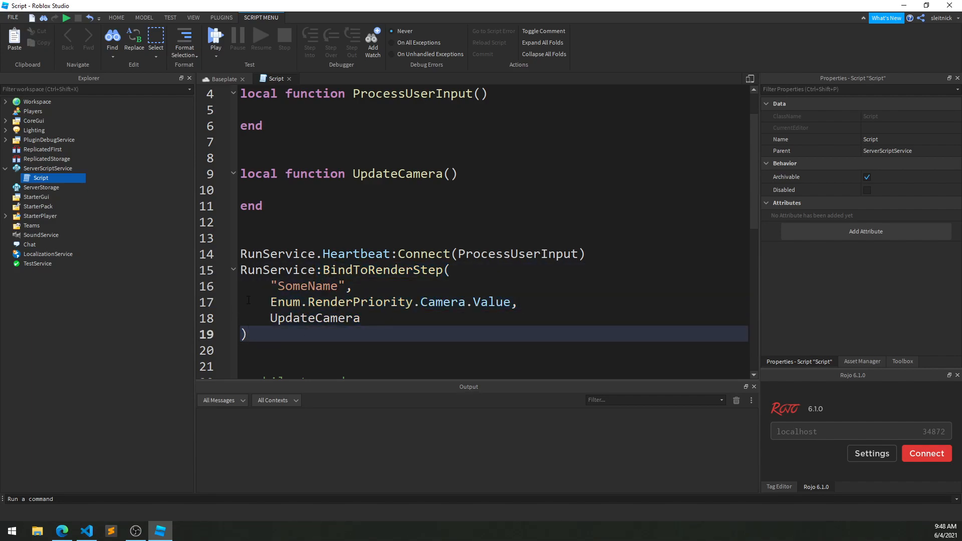
Adjust the render priority argument with + 1 and Last before replacing BindToRenderStep with RunService.RenderStepped.
drag(270, 301, 510, 301)
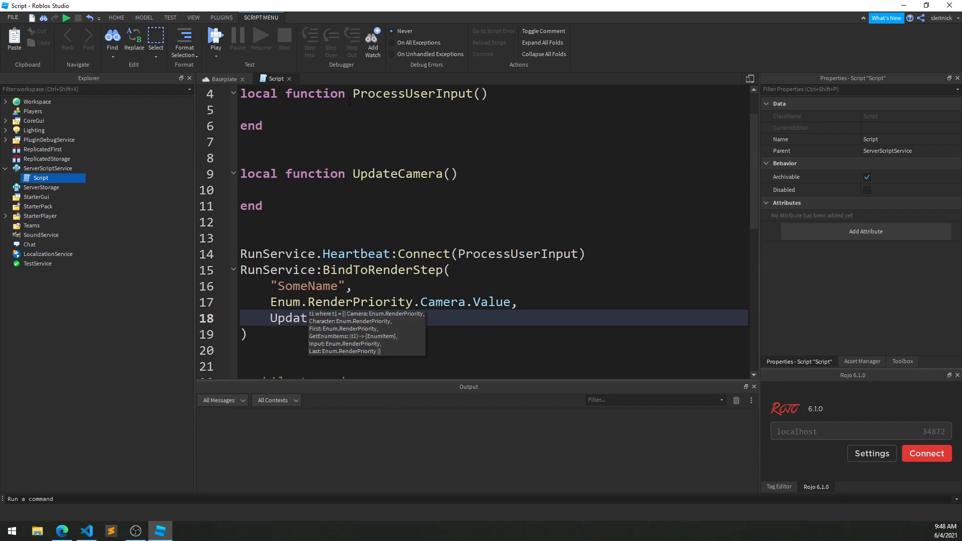
click(224, 78)
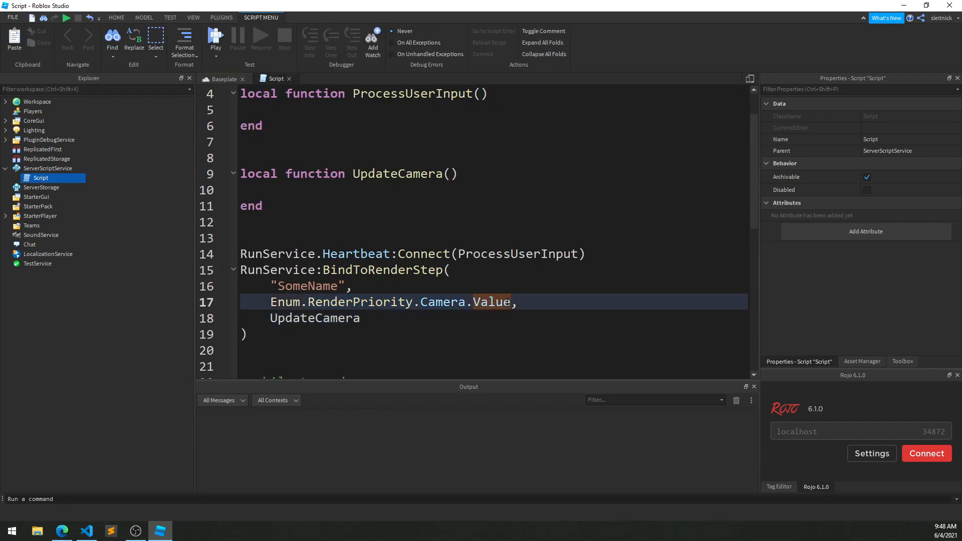
text(+ 1)
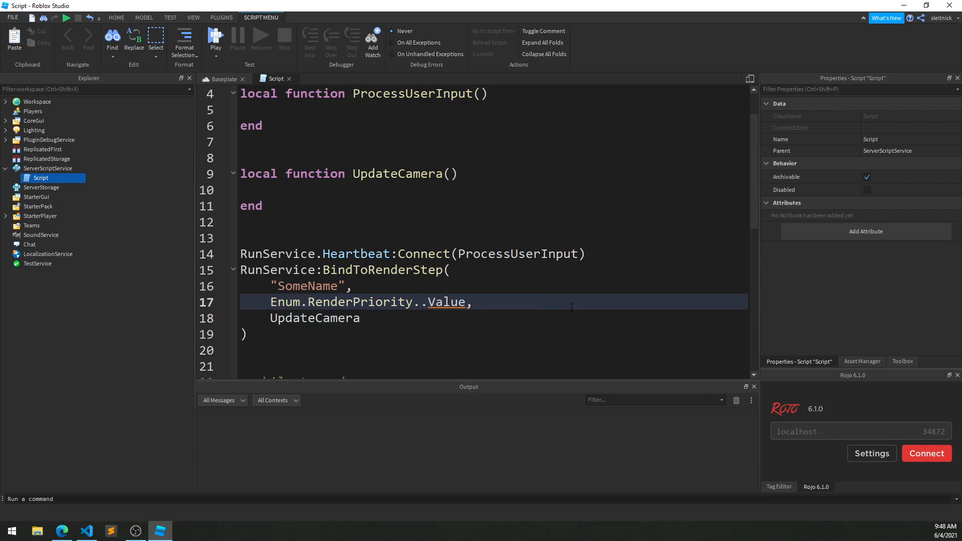
text(Last)
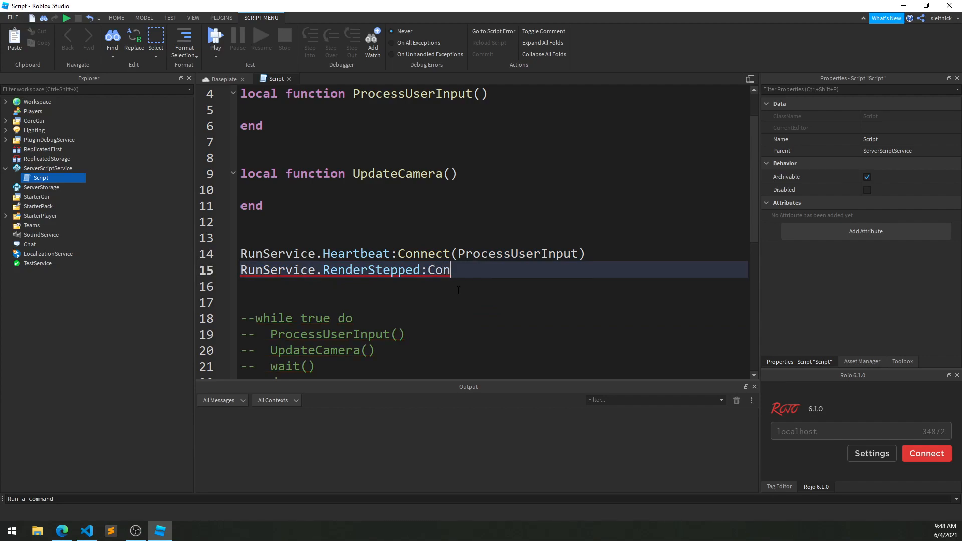
text(nect(UpdateCamera))
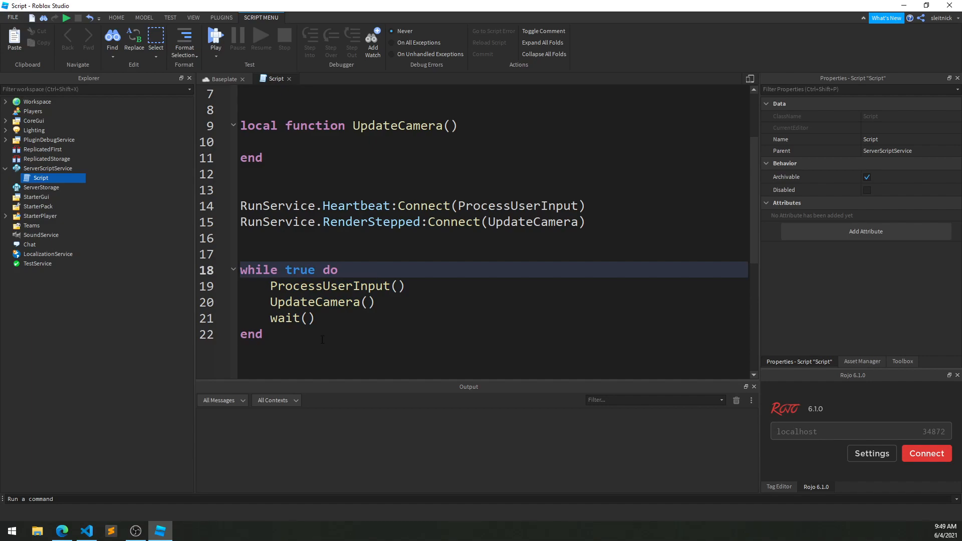
drag(240, 270, 260, 334)
text(--)
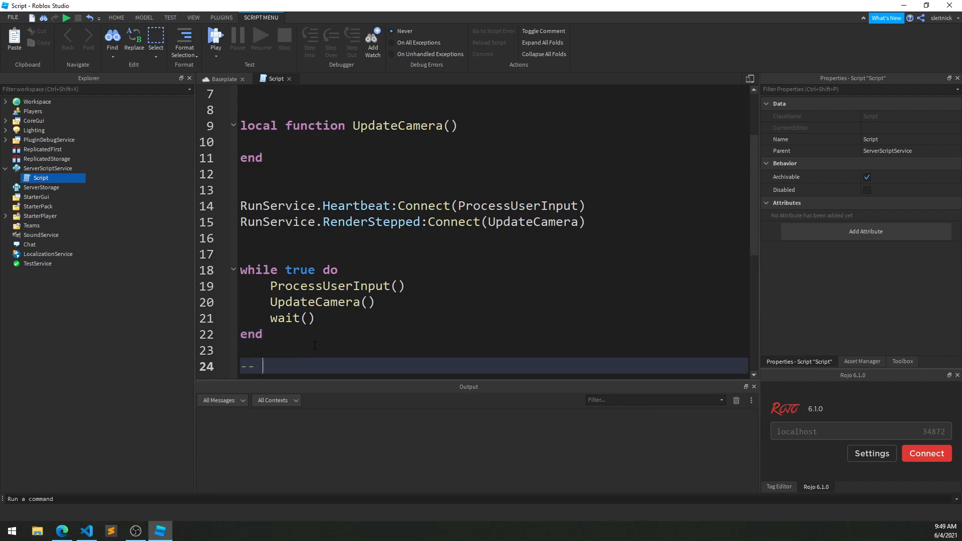
text(Never reached here)
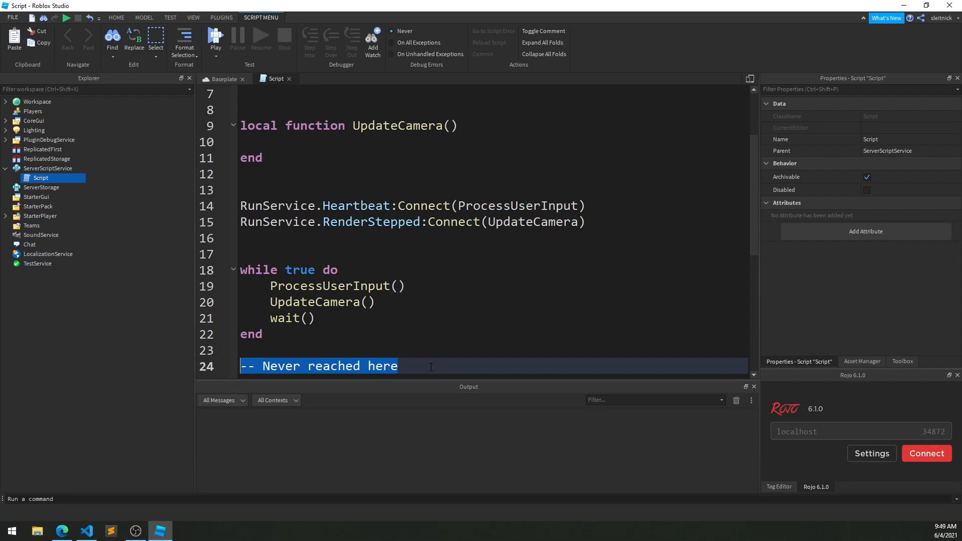
click(267, 351)
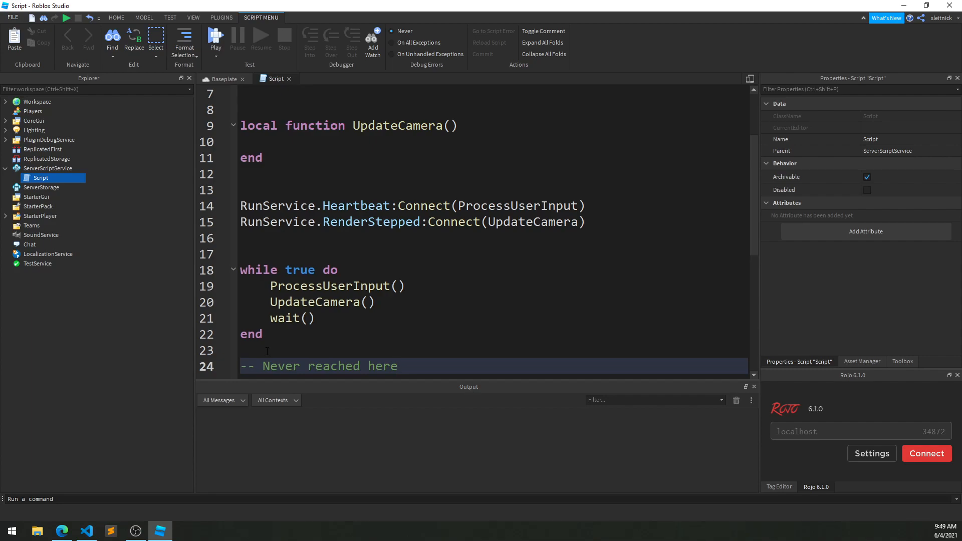
drag(240, 270, 262, 334)
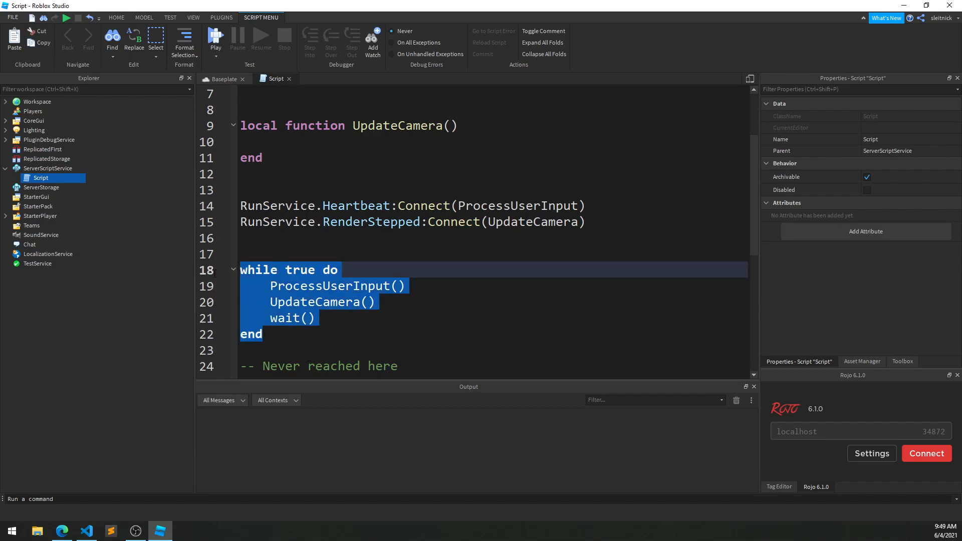
click(265, 334)
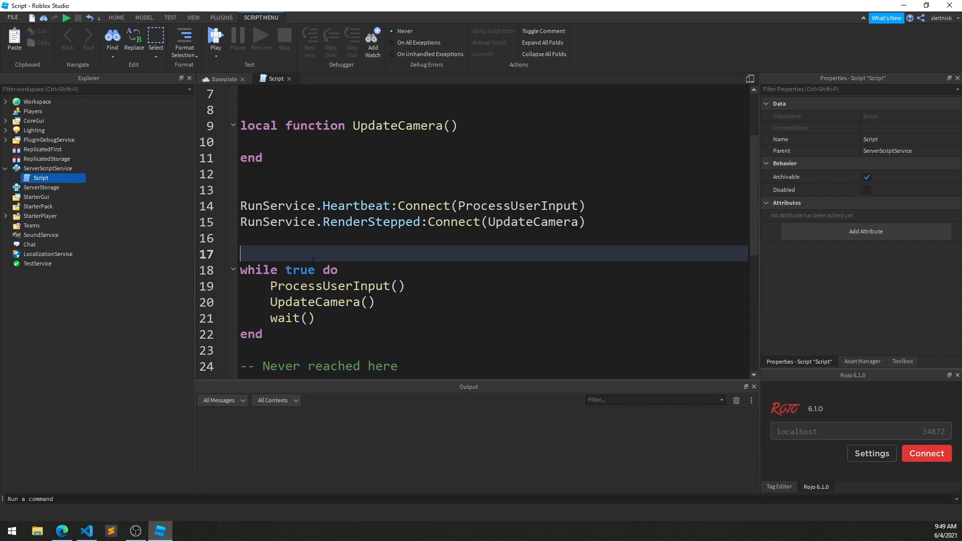
Delete the while loop and store the Connect results as locals hbHandle and rHandle, checking RBXScriptConnection on DevHub.
text(local runLoop = true)
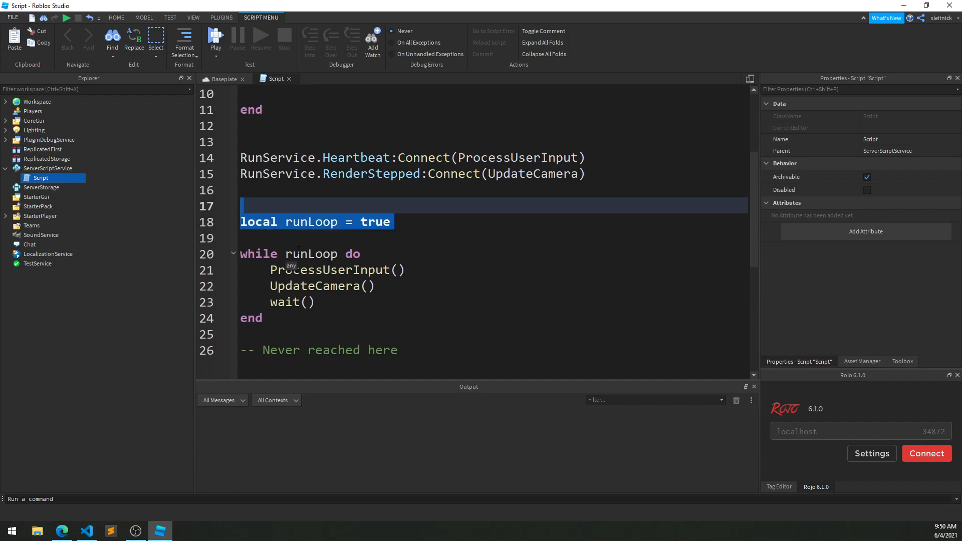
key(Delete)
text(local  = )
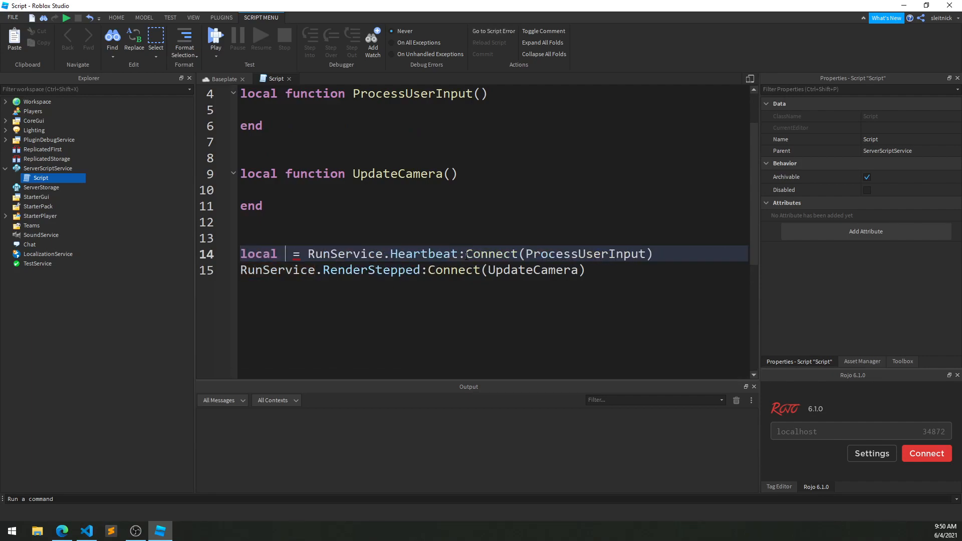
text(hbHa)
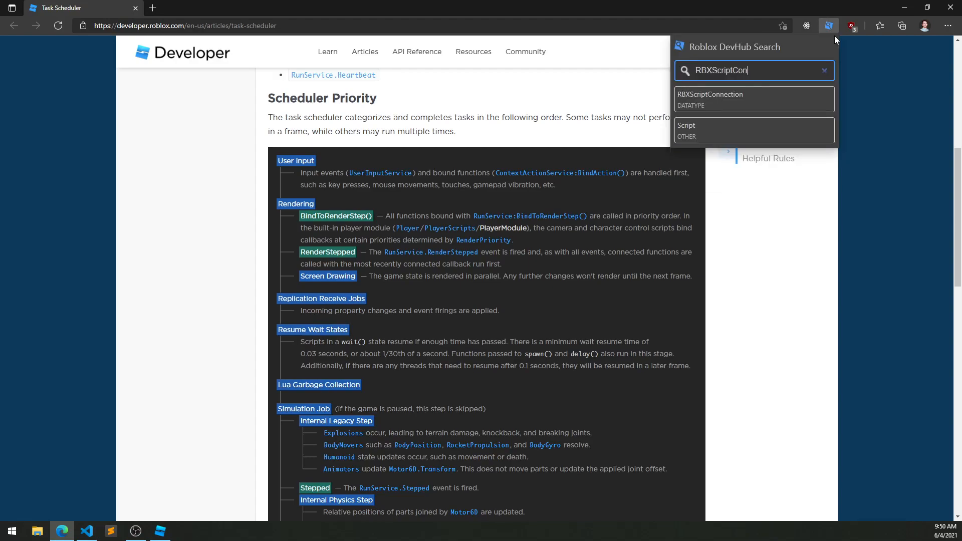
click(754, 98)
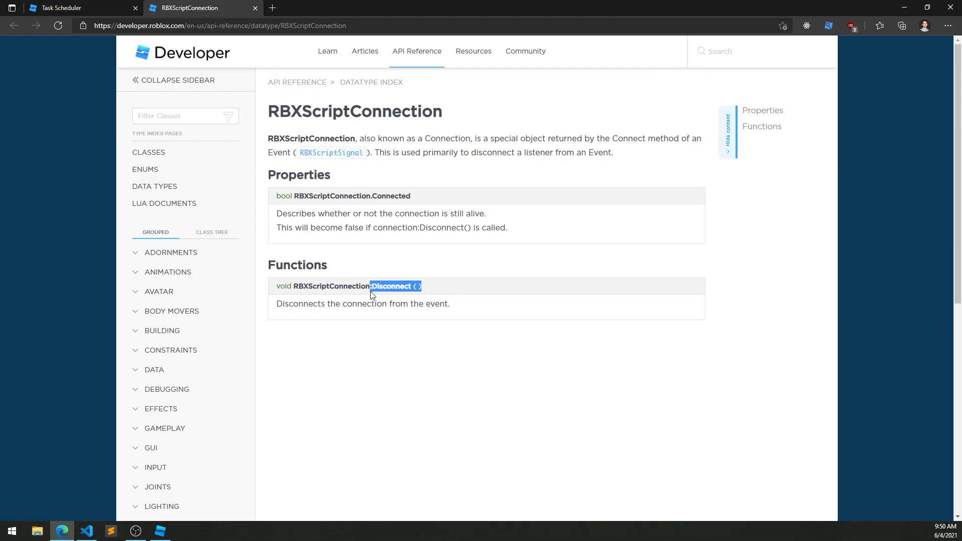
click(160, 531)
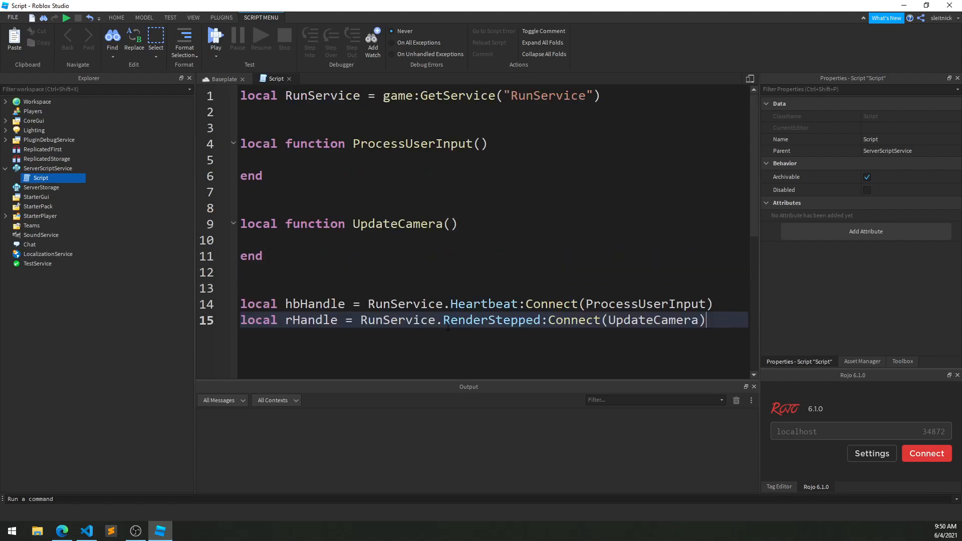
Add '-- Do some other stuff' then hbHandle:Disconnect() and rHandle:Disconnect() below the connections.
double_click(491, 319)
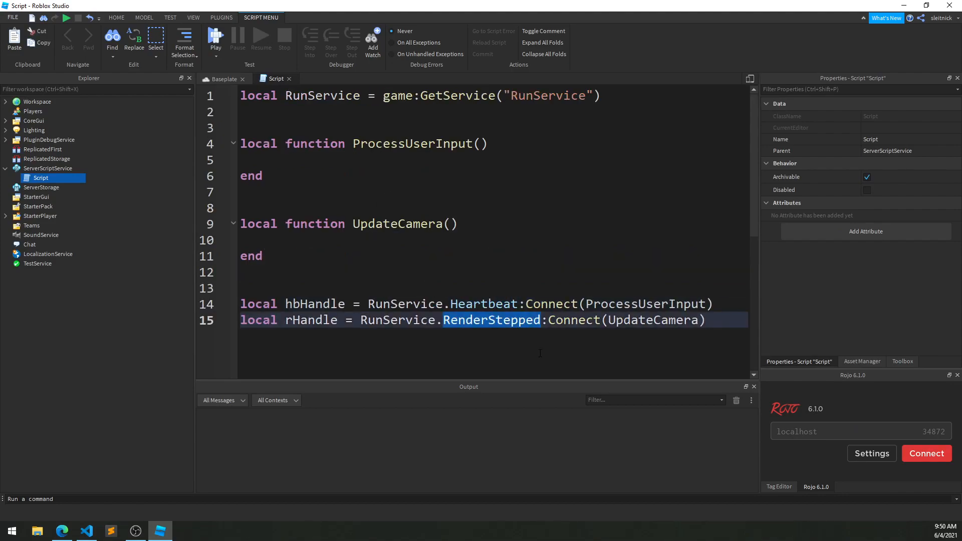
scroll(down, 3)
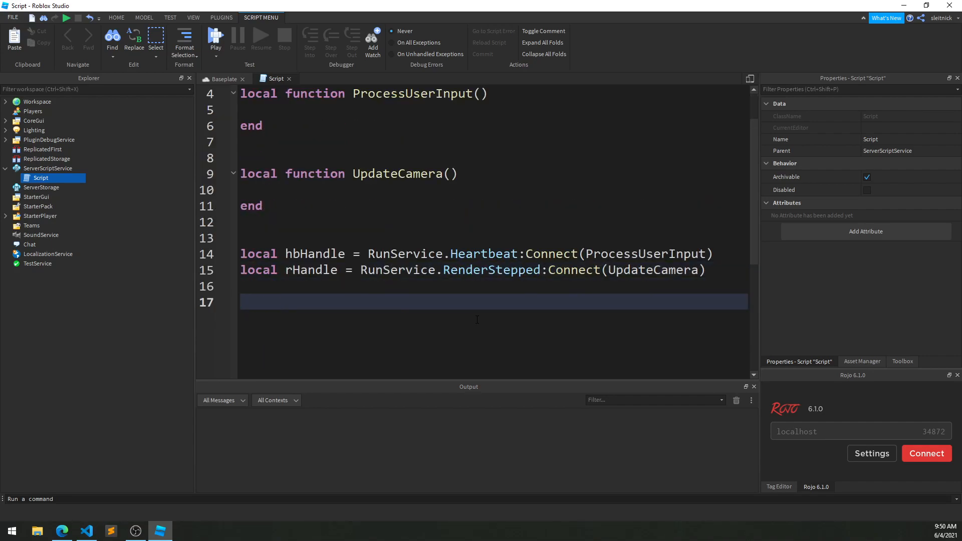
text(-- Do someth)
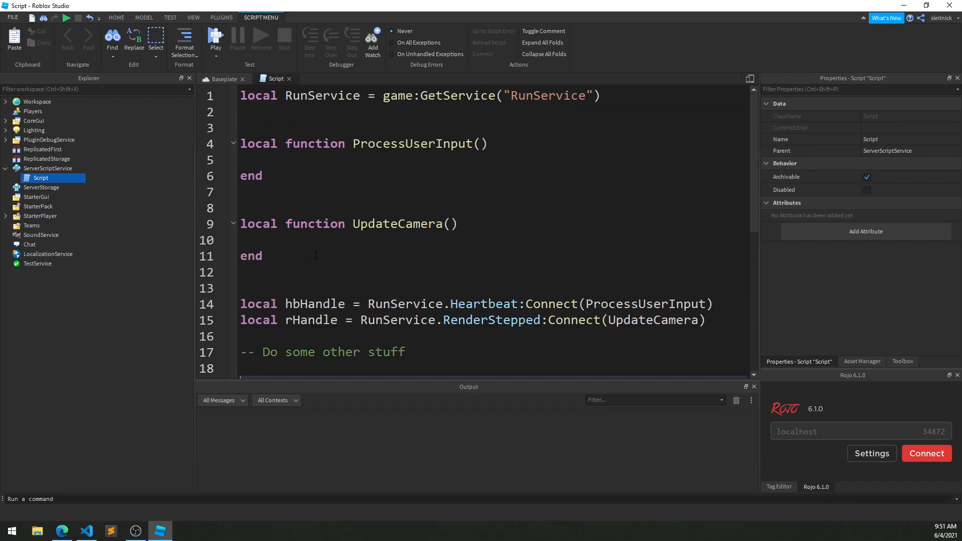
text(hbD)
text(rHandle:Disconnect())
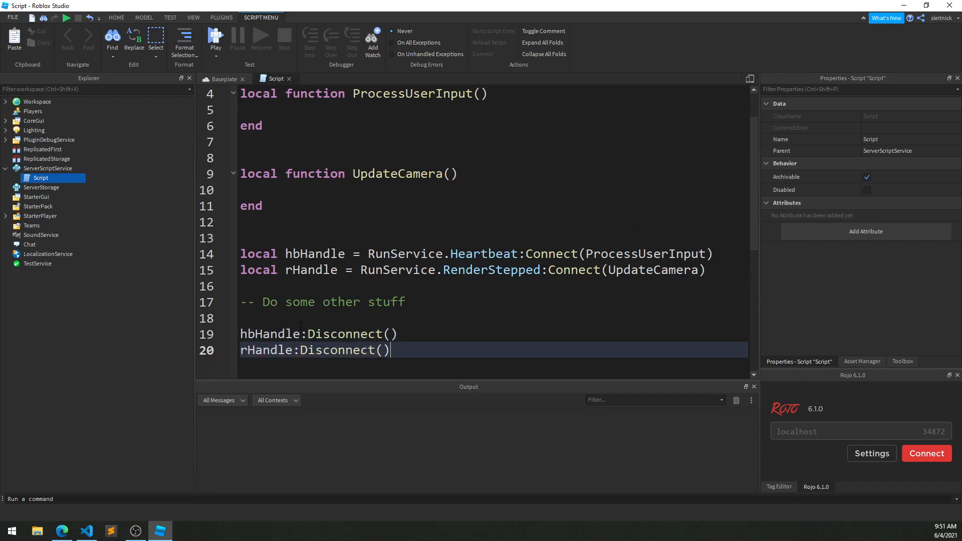
key(ctrl+a)
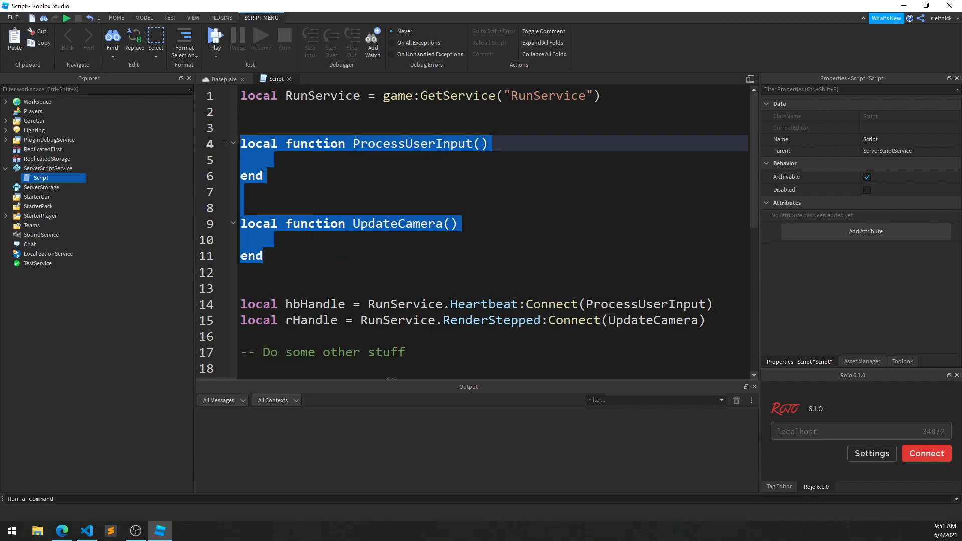
text(hbHandle:Disconnect())
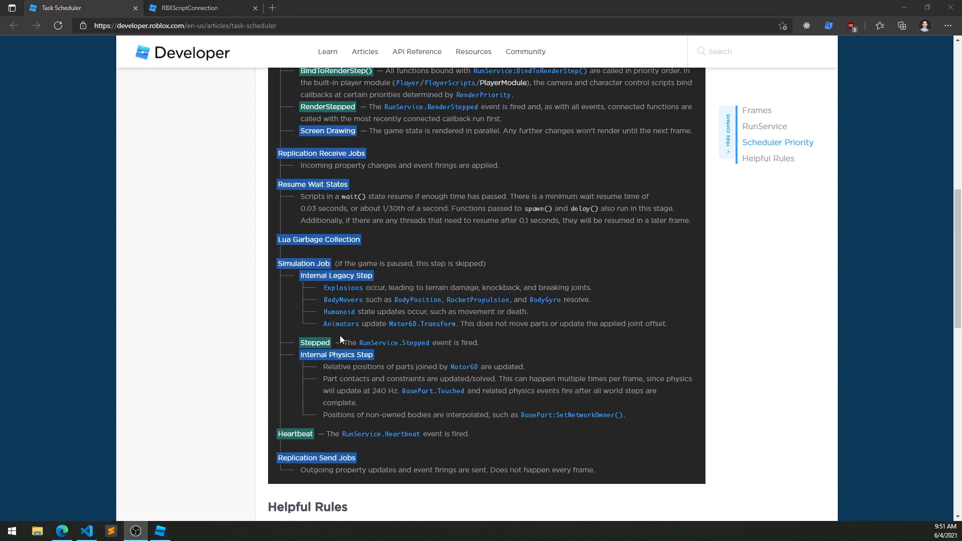
Scroll the Task Scheduler article in Edge toward the GitHub issue link.
scroll(up, 3)
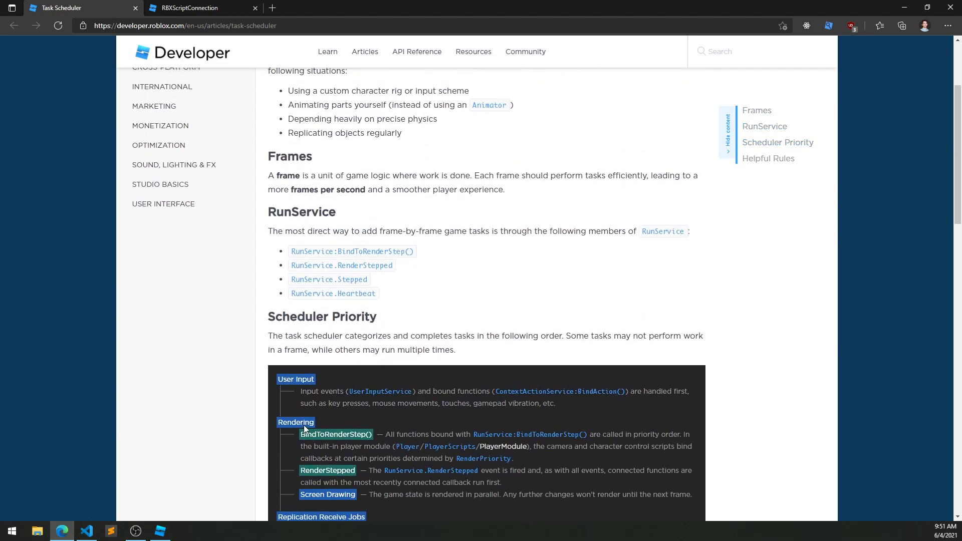
scroll(down, 3)
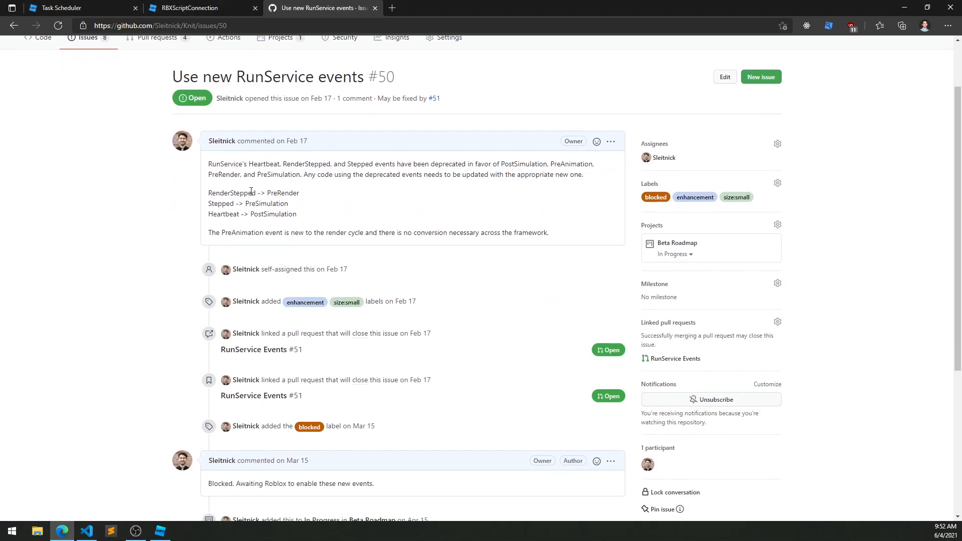
Read issue #50's mapping of RenderStepped and other deprecated events to PreRender, PreSimulation and PostSimulation.
double_click(231, 193)
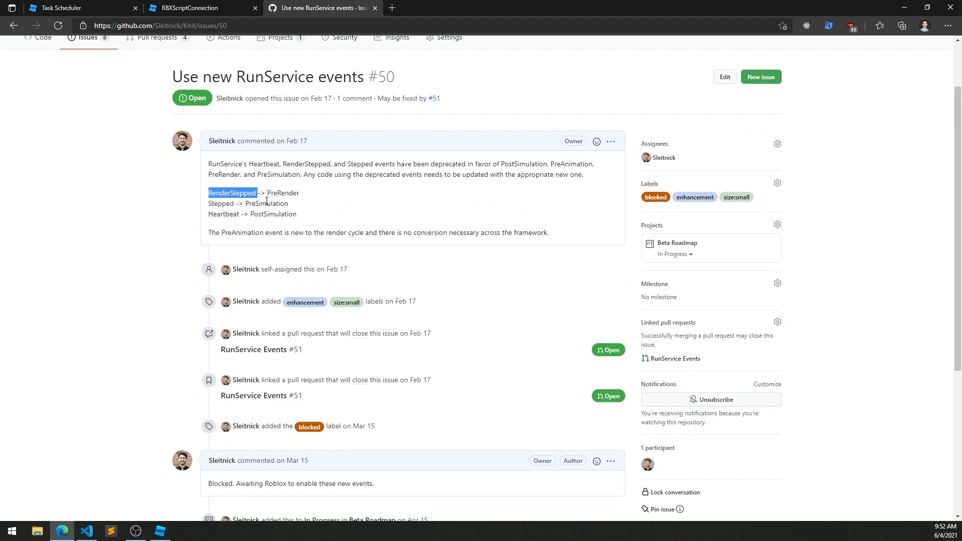
double_click(221, 203)
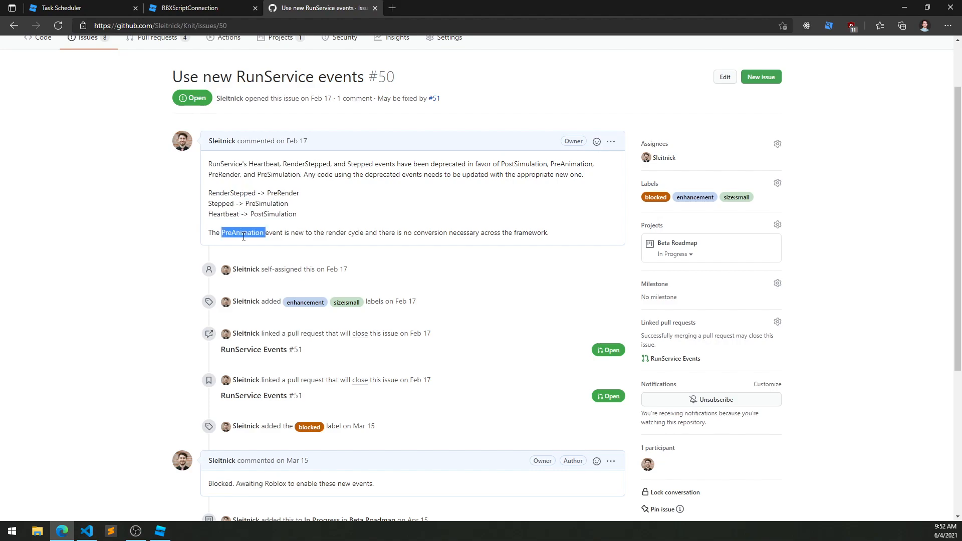
click(236, 232)
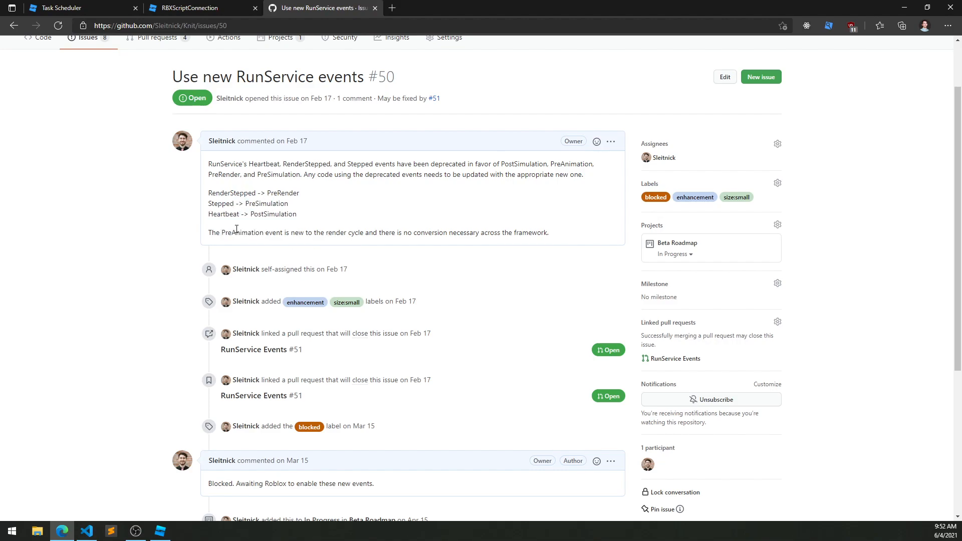
double_click(272, 213)
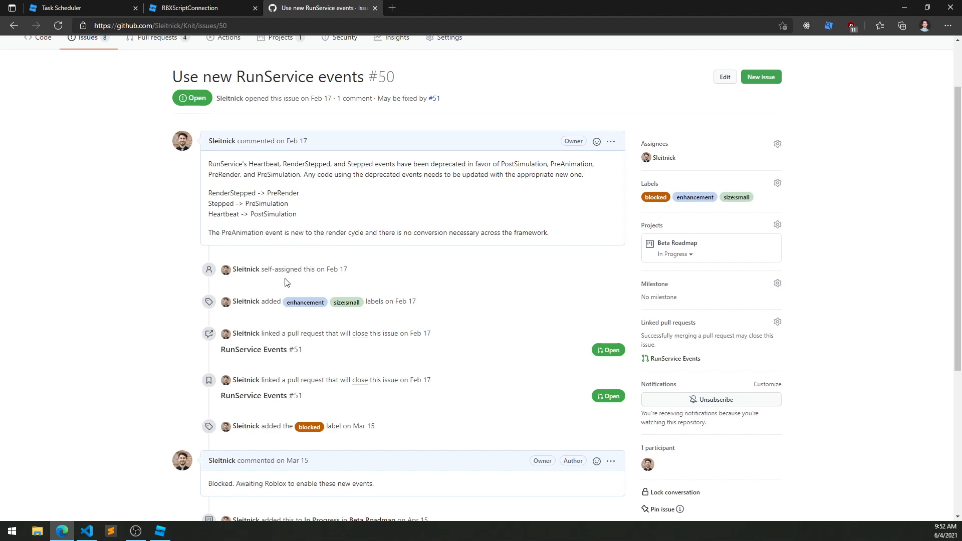
scroll(down, 3)
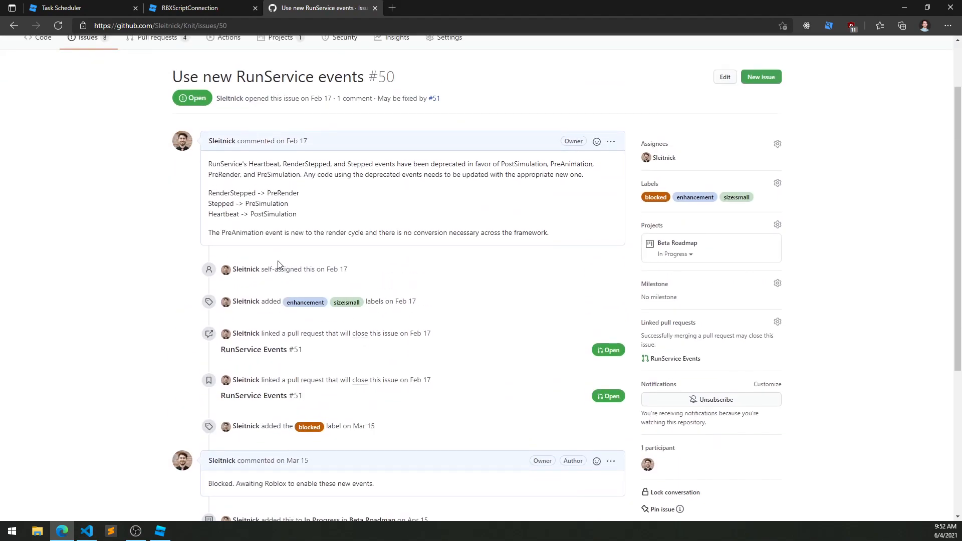
mouse_move(271, 213)
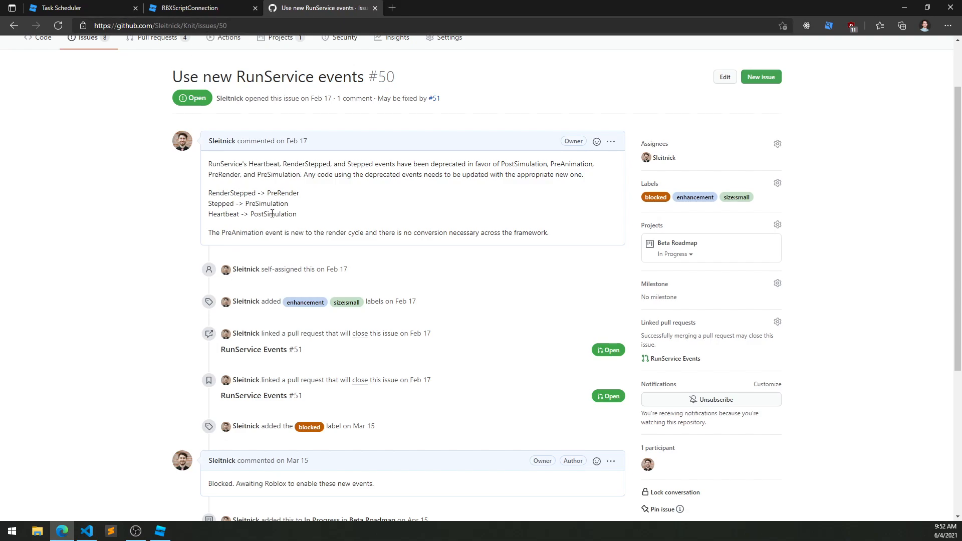
mouse_move(296, 211)
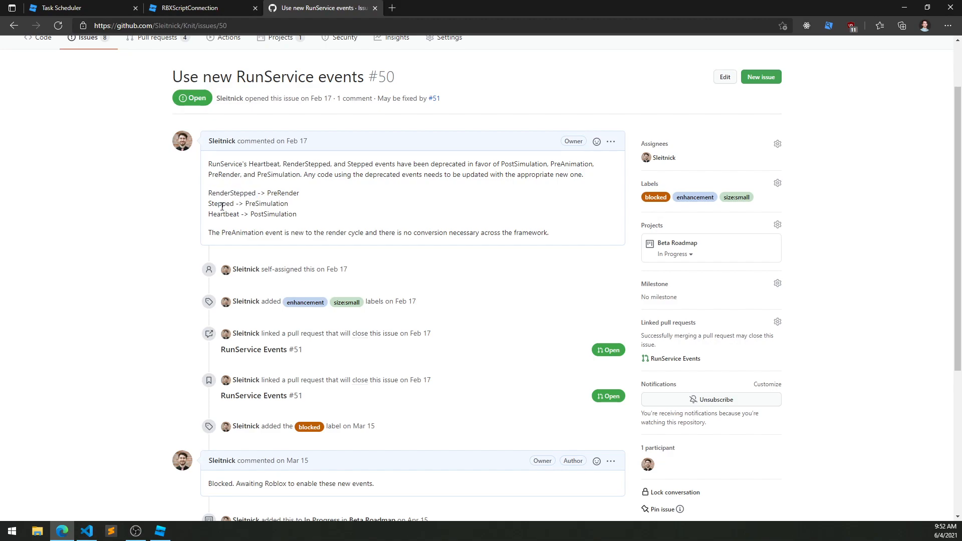
mouse_move(479, 217)
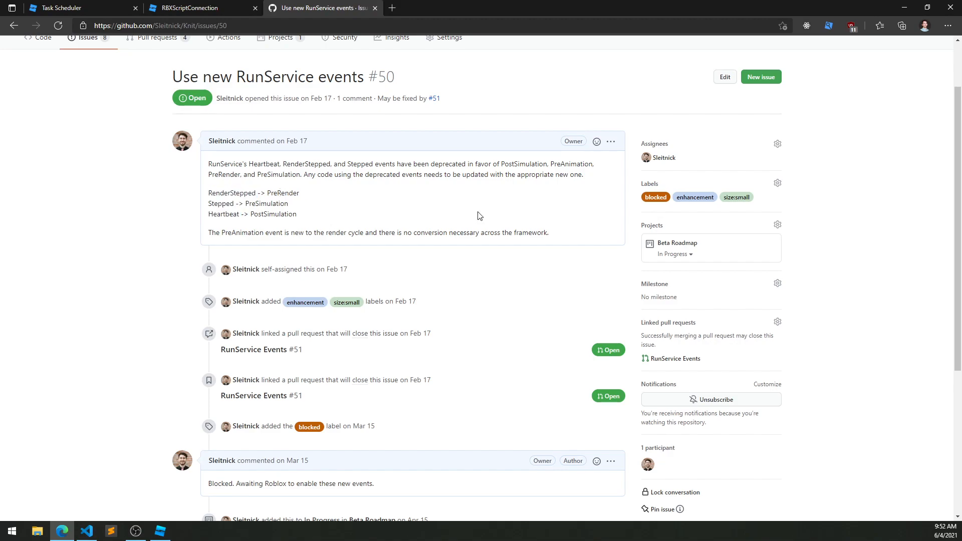